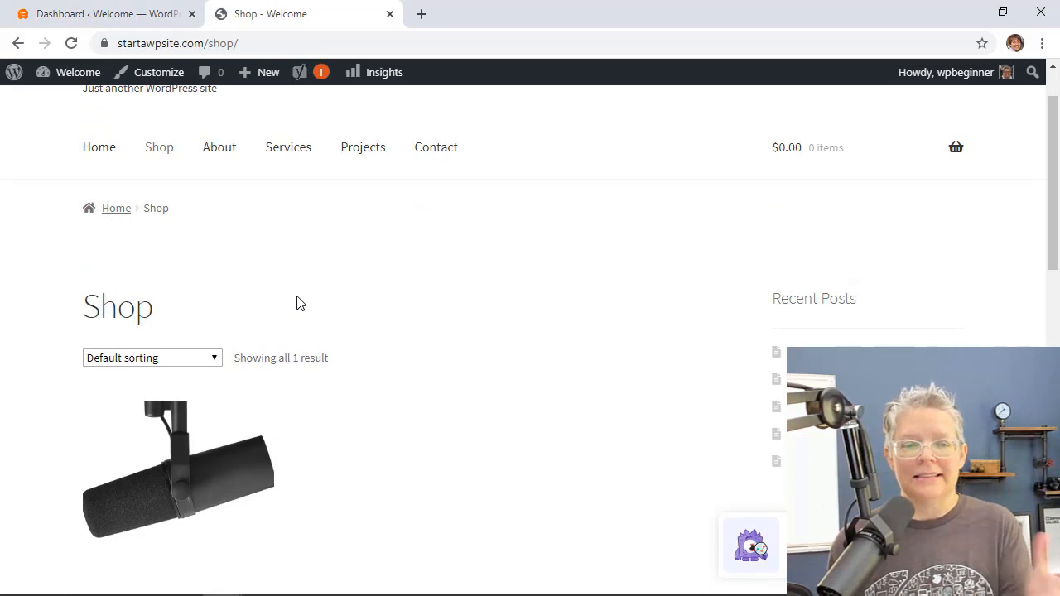
Step: Leave the shop page and go to the site's home page from the top menu
scroll(down, 3)
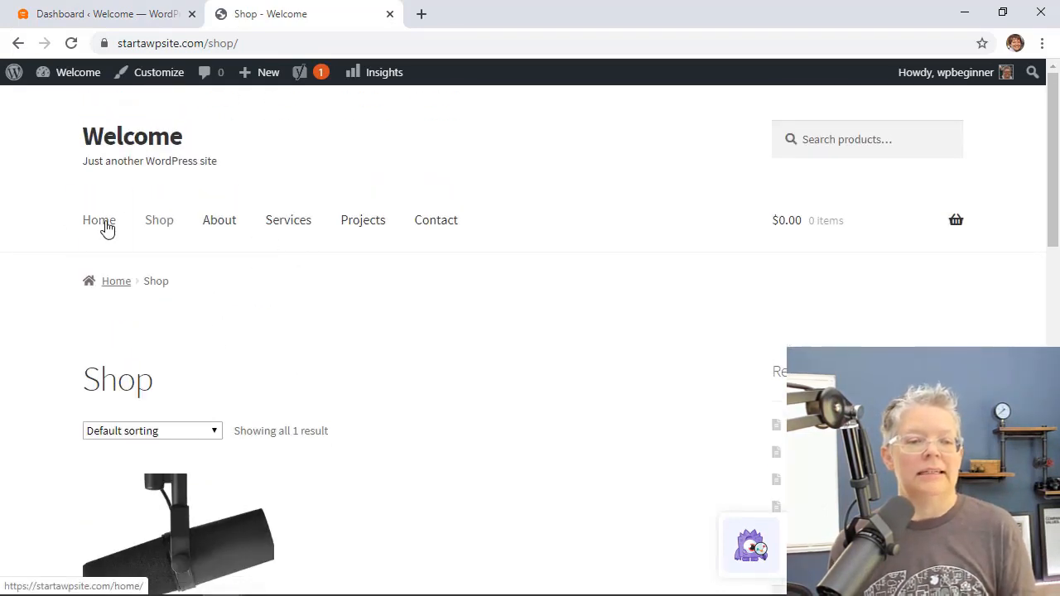
click(100, 218)
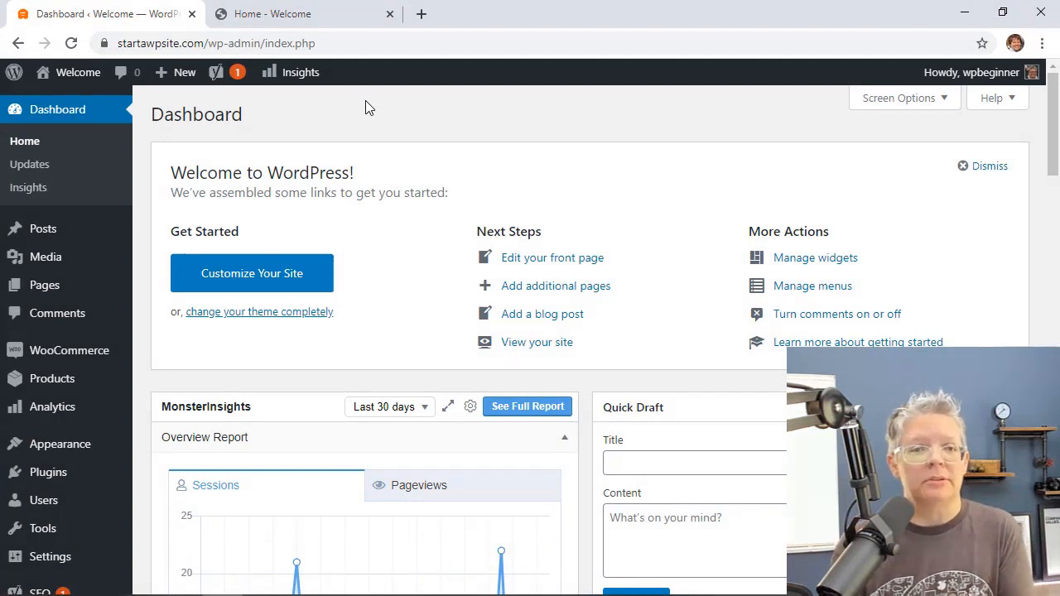
mouse_move(421, 13)
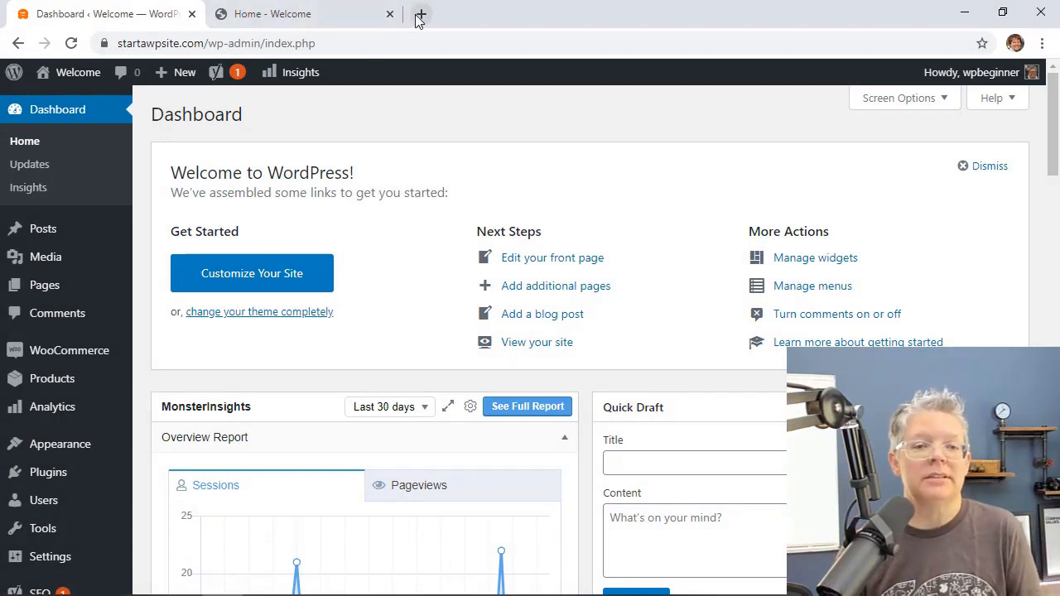
Step: Visit seedprod.com in a new tab, then return to the WordPress dashboard tab
click(421, 14)
text(seedprod.com)
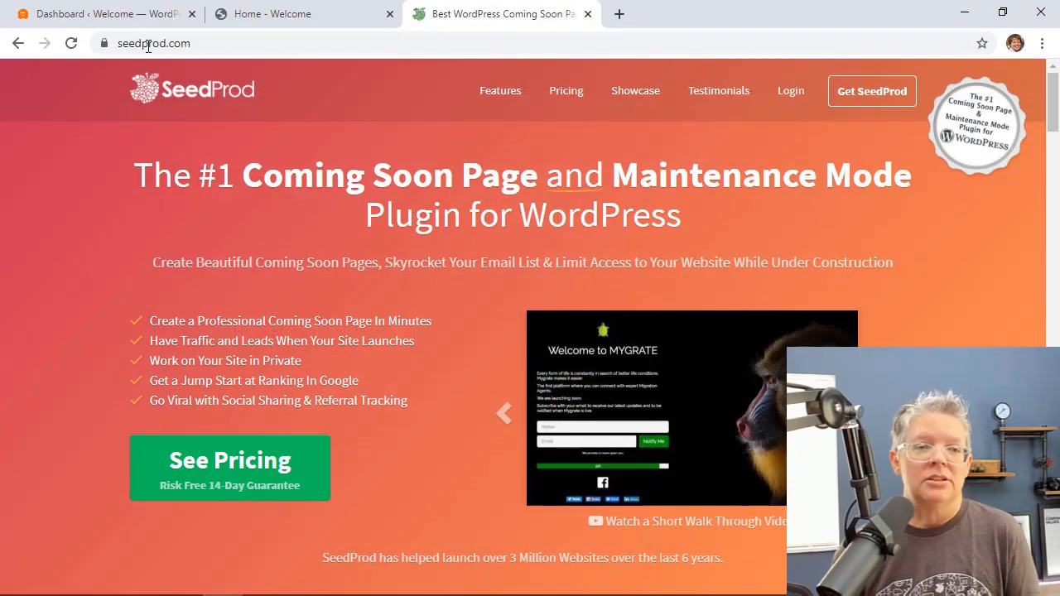
click(99, 13)
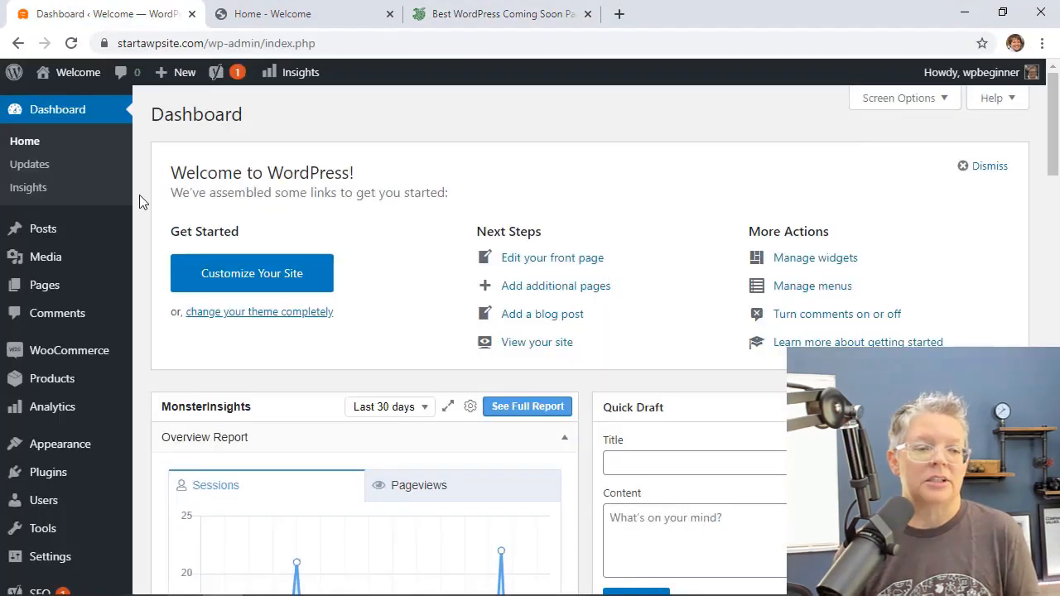
mouse_move(48, 472)
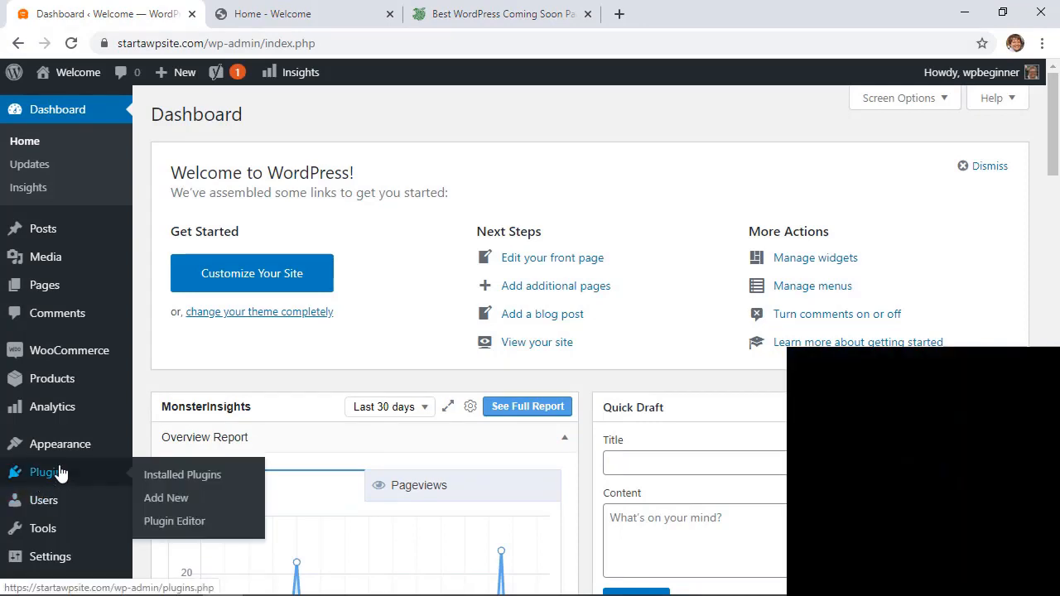
Step: Upload the SeedProd Coming Soon Pro zip via Plugins > Add New and install it
click(166, 497)
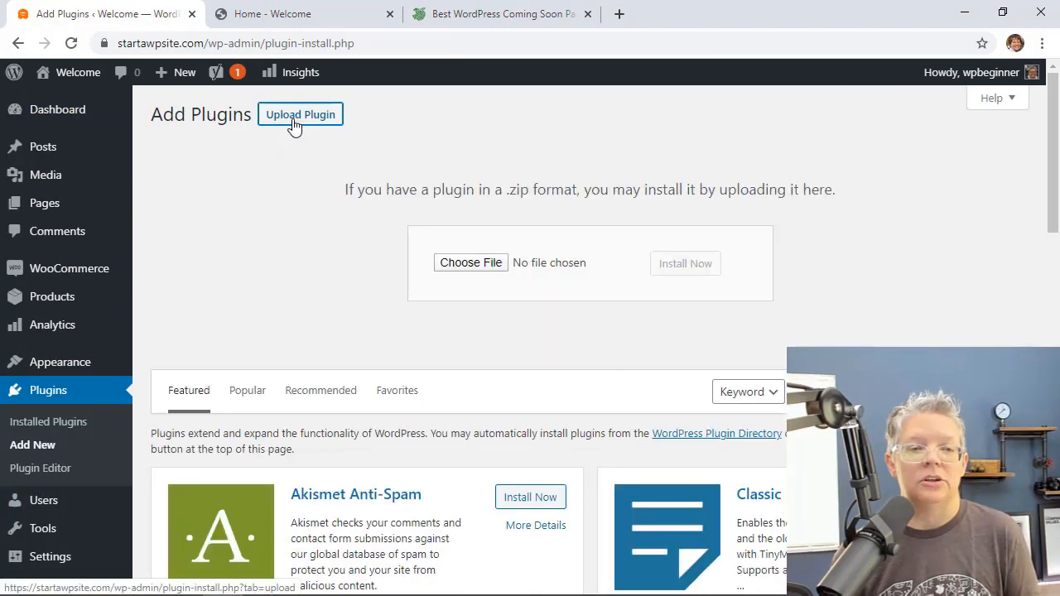
click(470, 262)
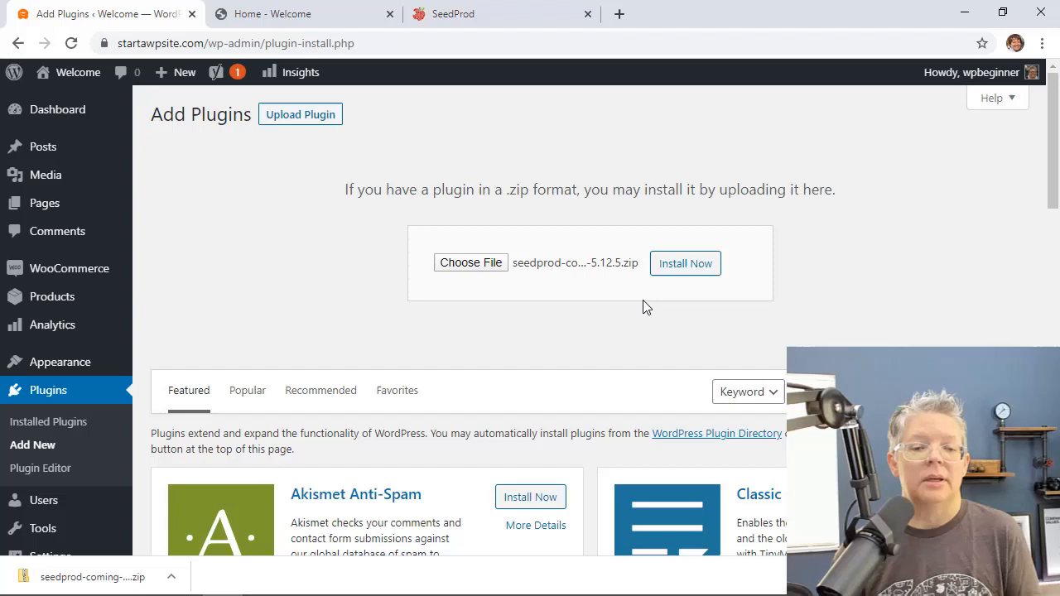
click(685, 264)
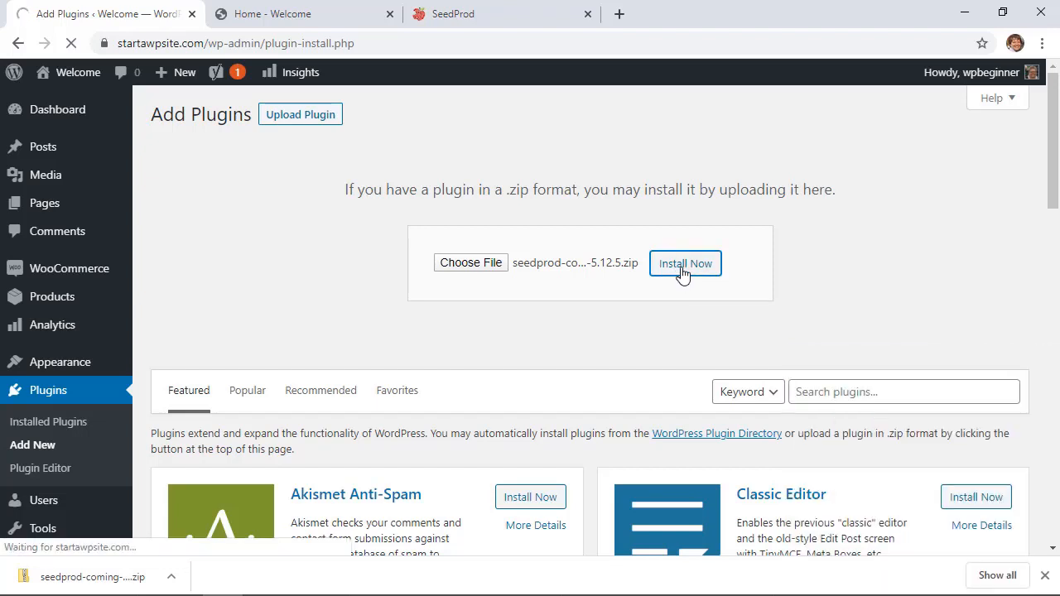
click(684, 264)
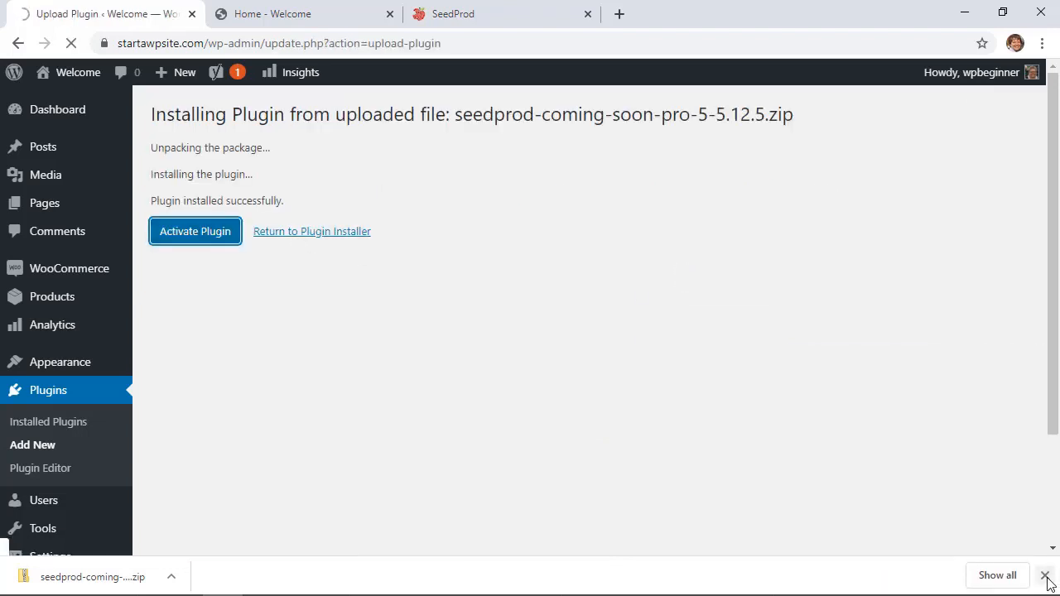
Step: Activate the plugin, paste the license key and confirm it checks as valid
click(196, 232)
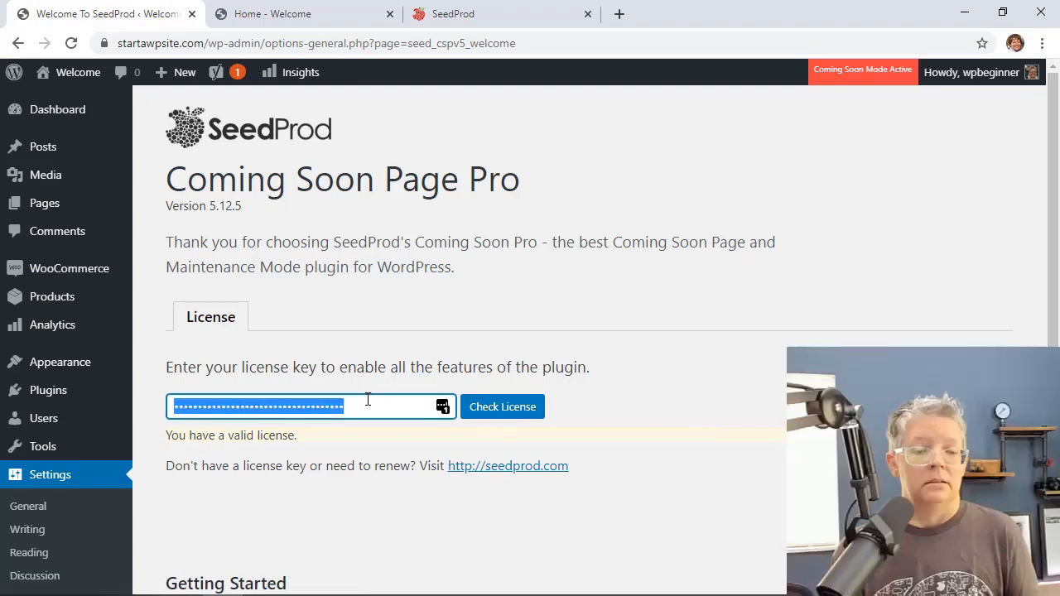
right_click(312, 408)
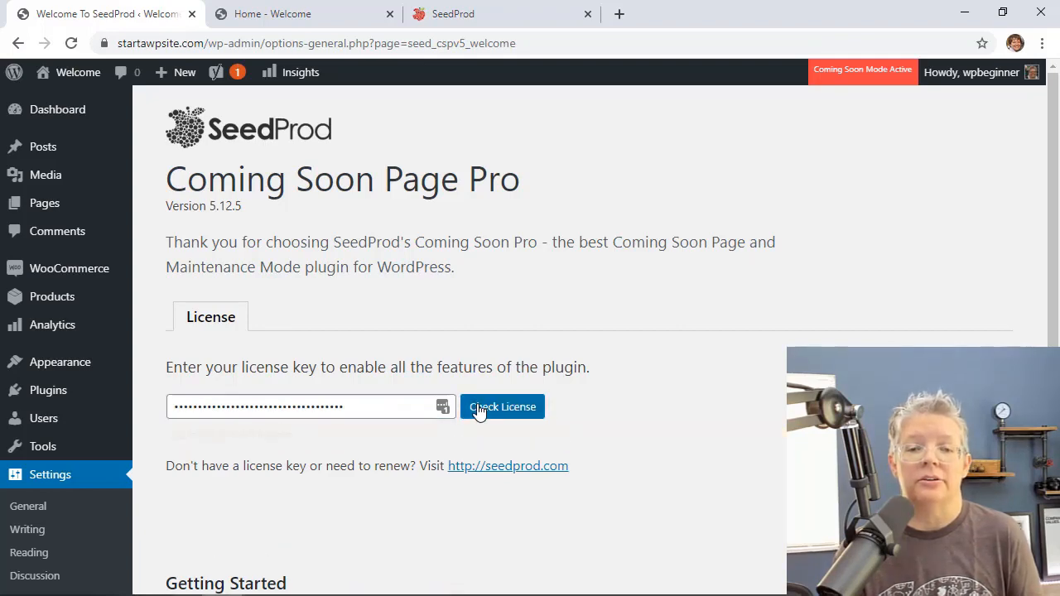
click(502, 407)
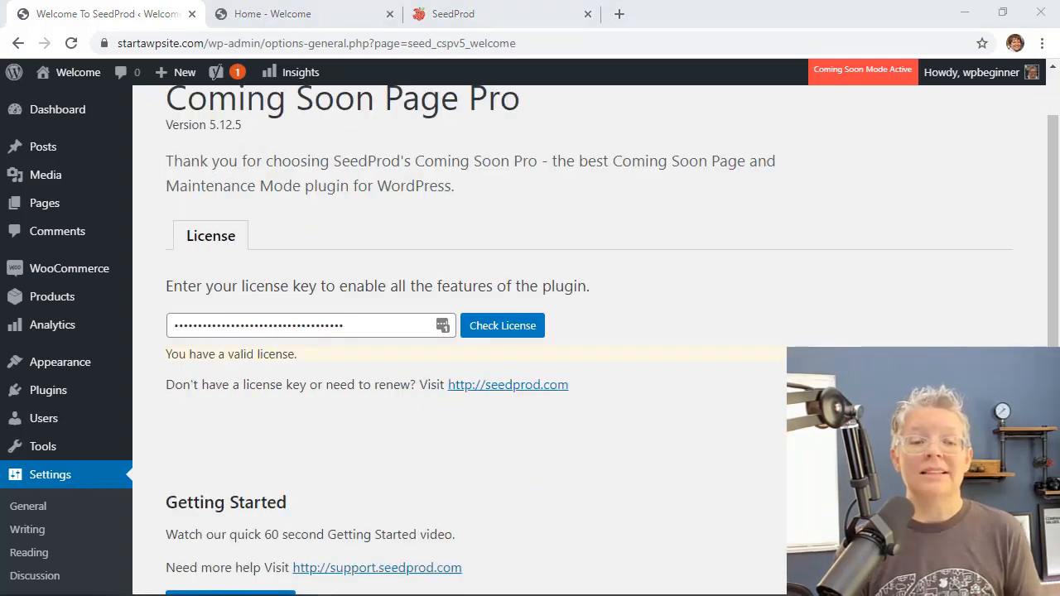
scroll(down, 3)
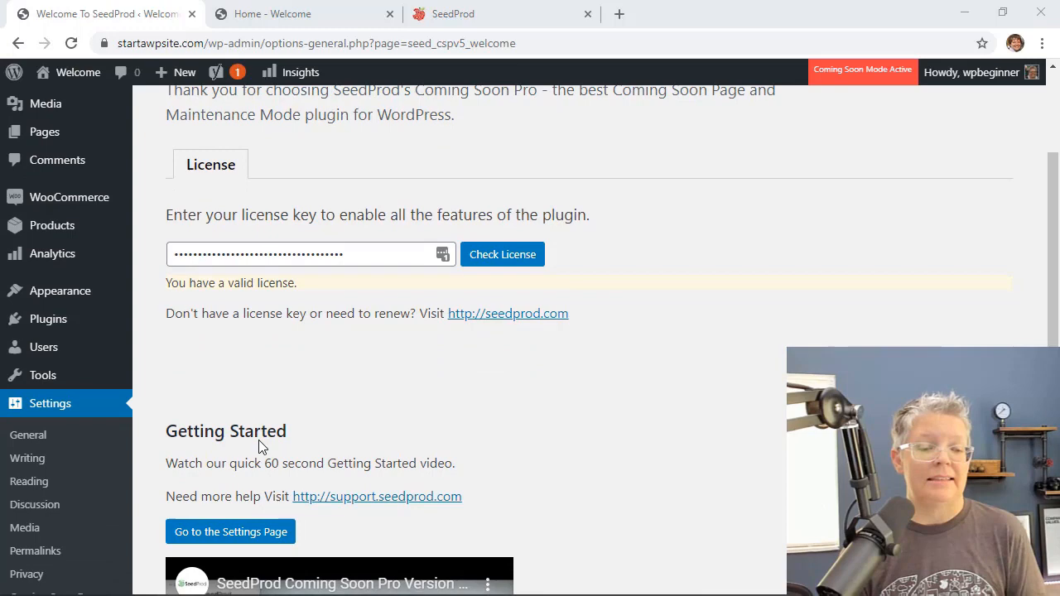
scroll(down, 3)
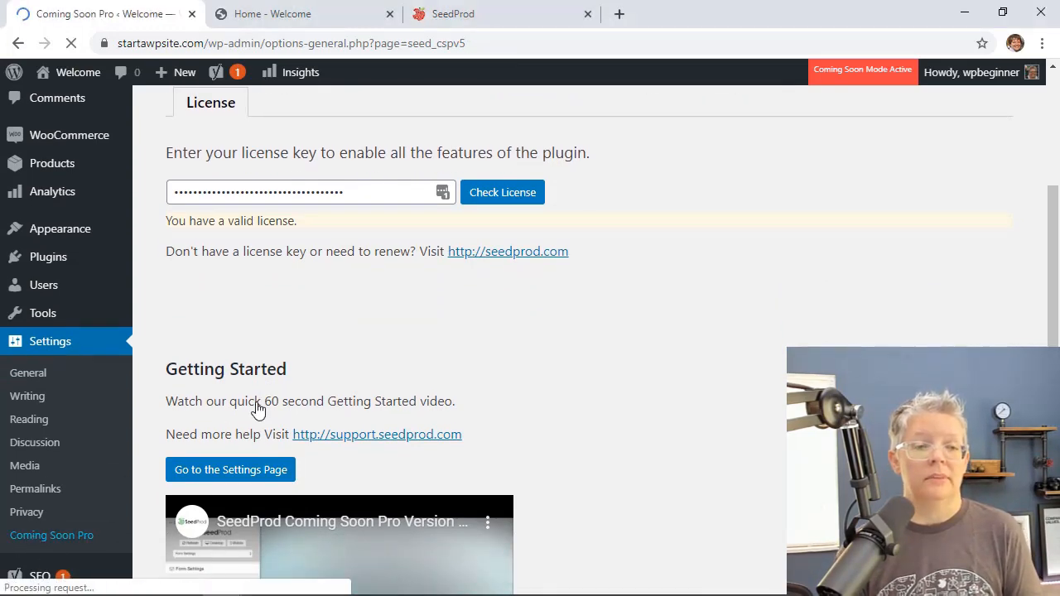
Step: From the Coming Soon Pro settings, open the coming soon page in the SeedProd designer
click(230, 471)
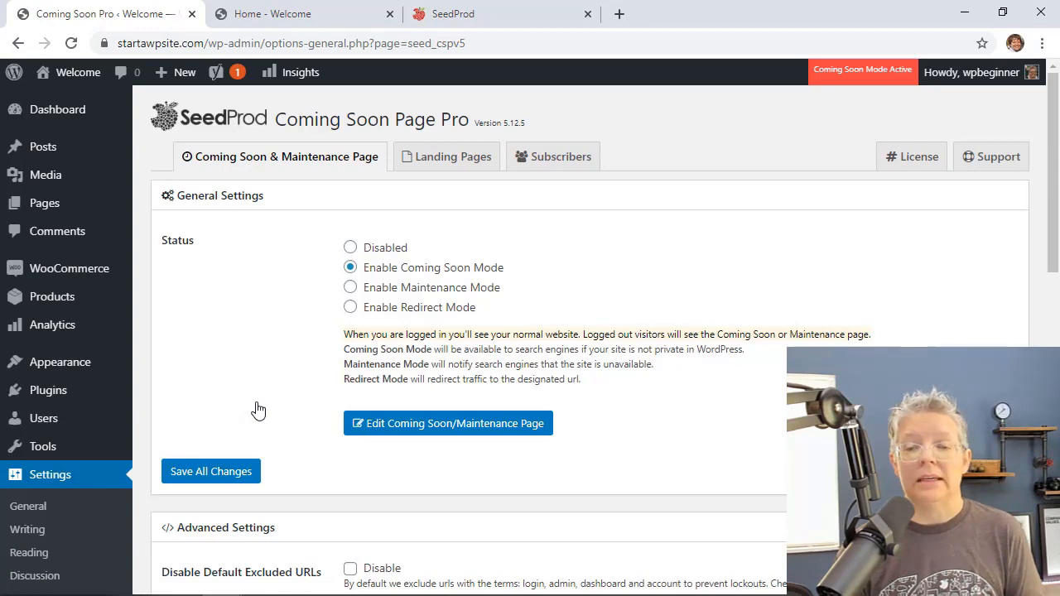
mouse_move(323, 374)
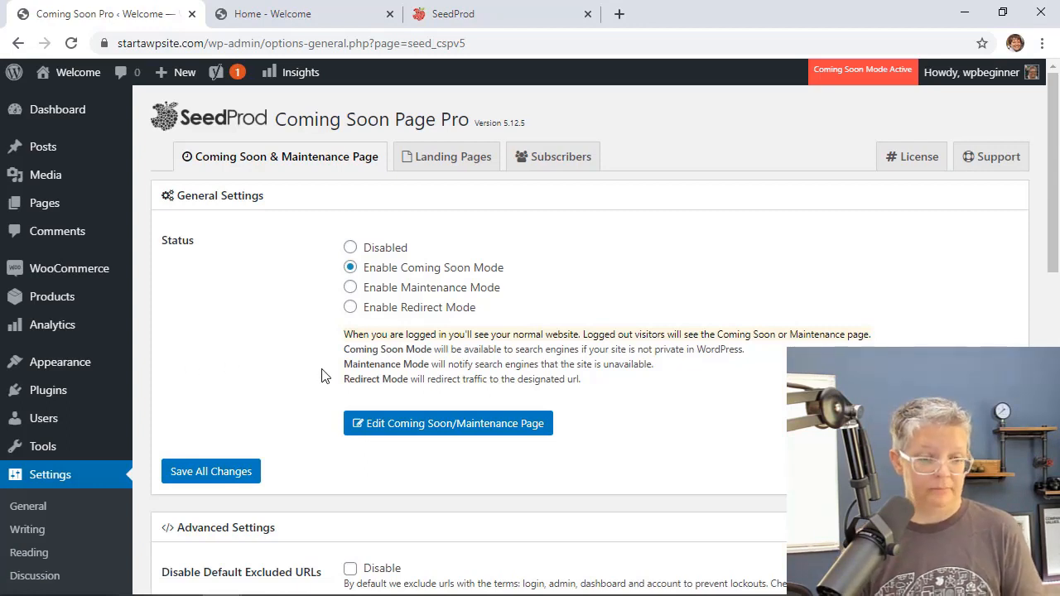
click(448, 424)
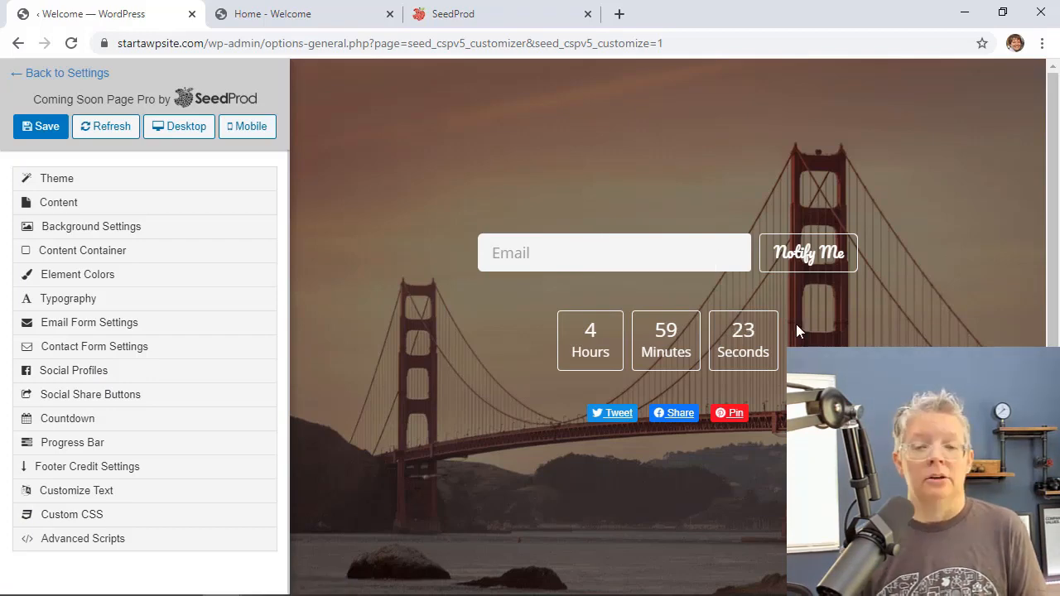
Step: Choose the Party Confetti Celebration theme for the coming soon page
click(56, 179)
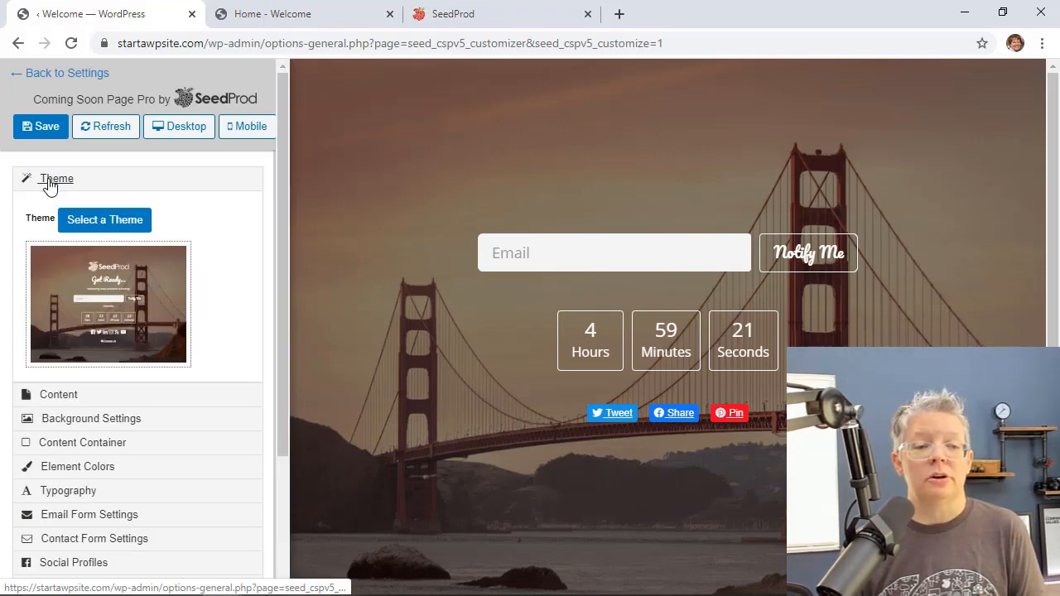
click(104, 219)
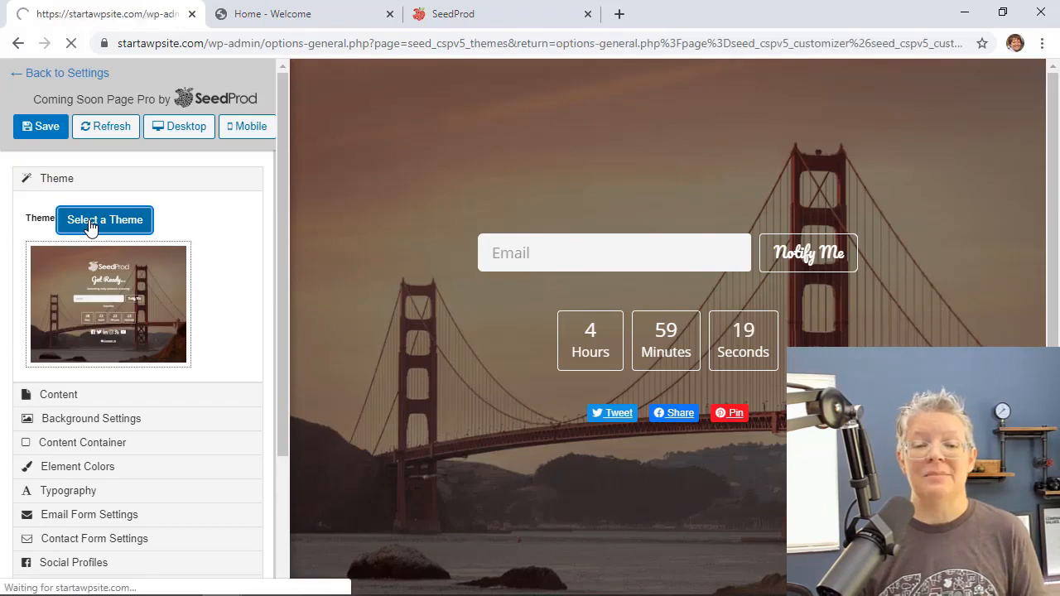
click(105, 219)
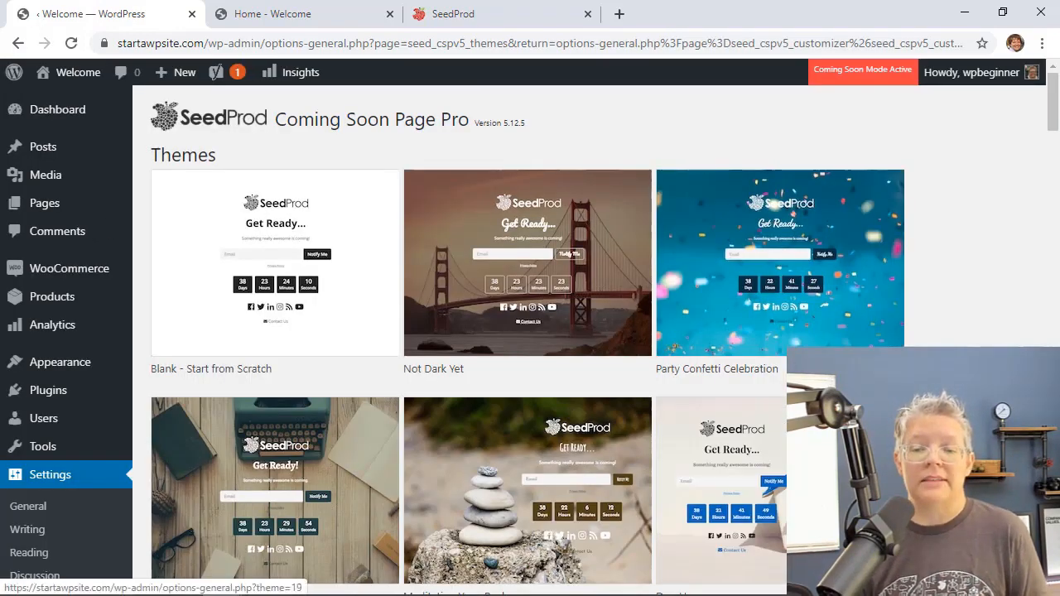
mouse_move(759, 205)
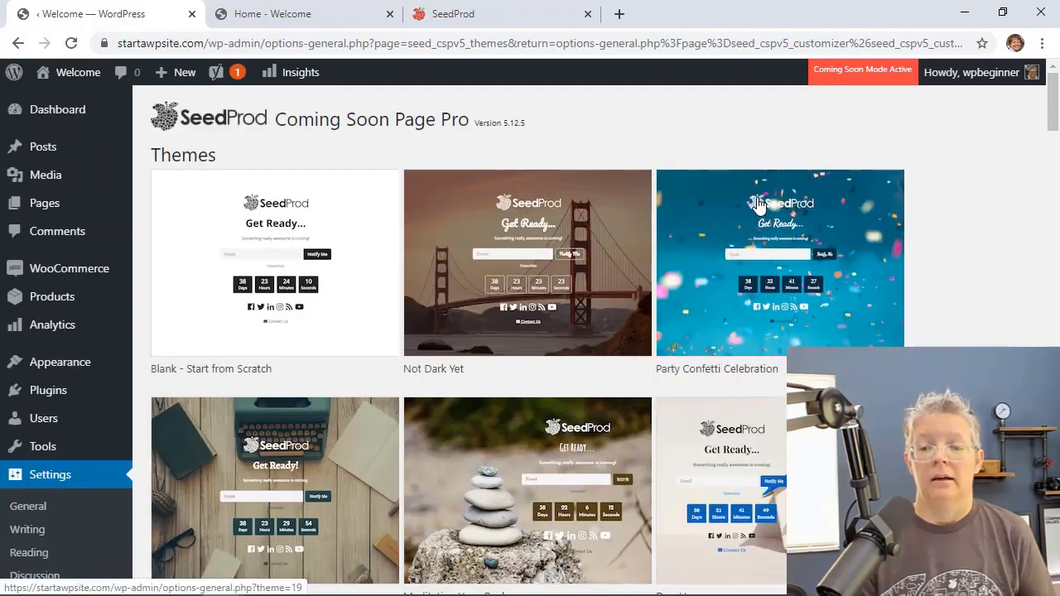
click(759, 207)
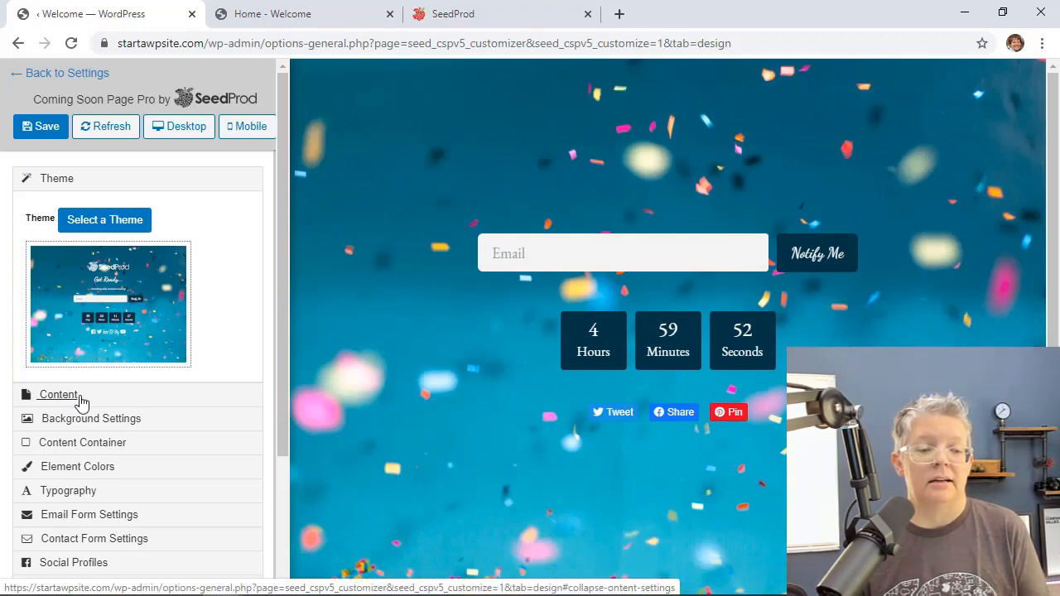
Step: Set the headline to 'New Store Coming Soon' with a 'Hold Tight...' description and save the design
click(58, 394)
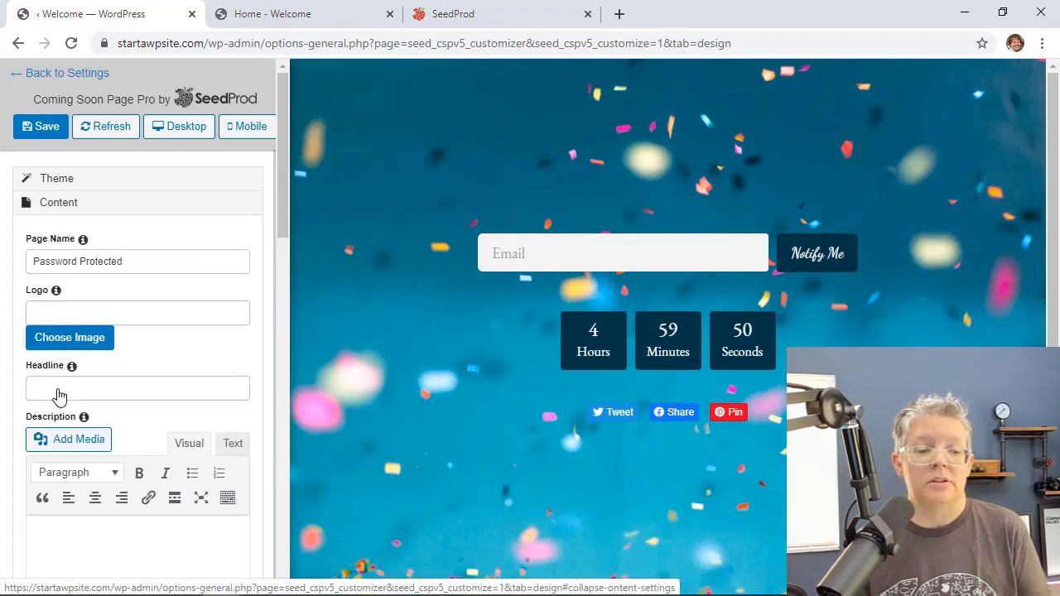
text(Store Coming Soon)
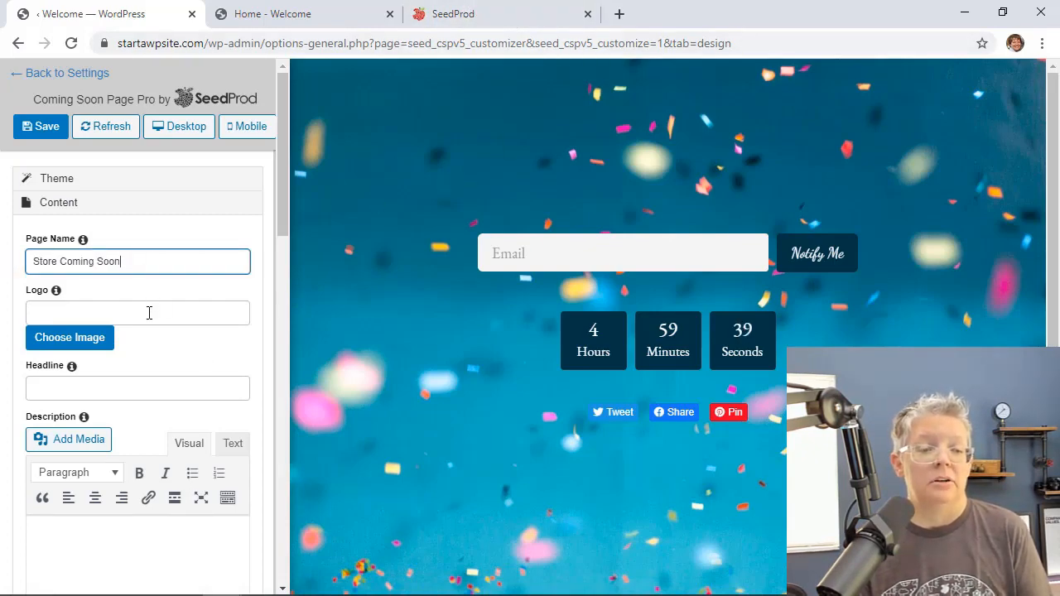
text(New Store)
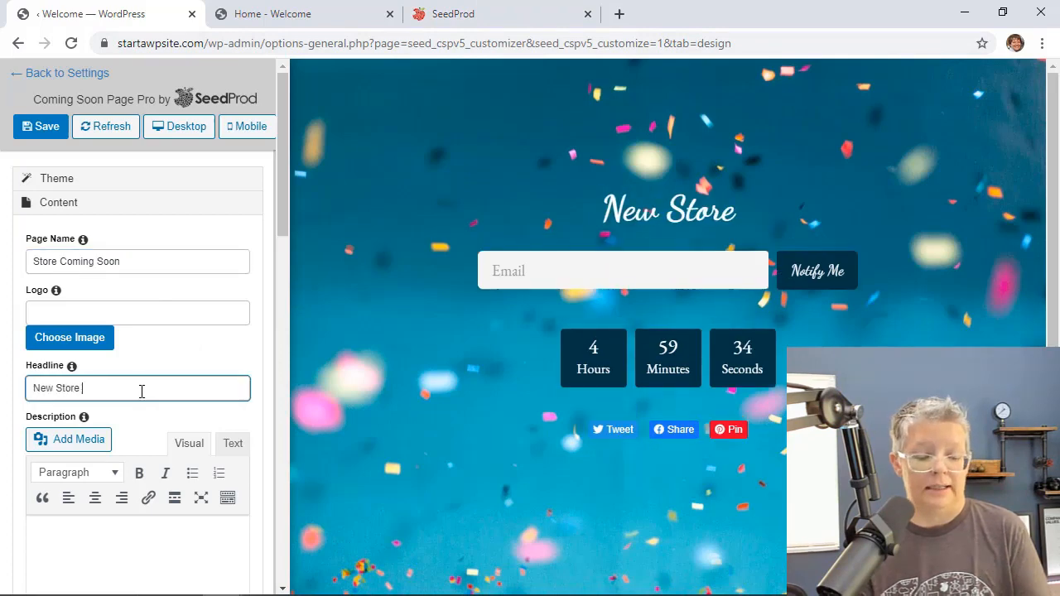
text(Hold Tight while we create a great store)
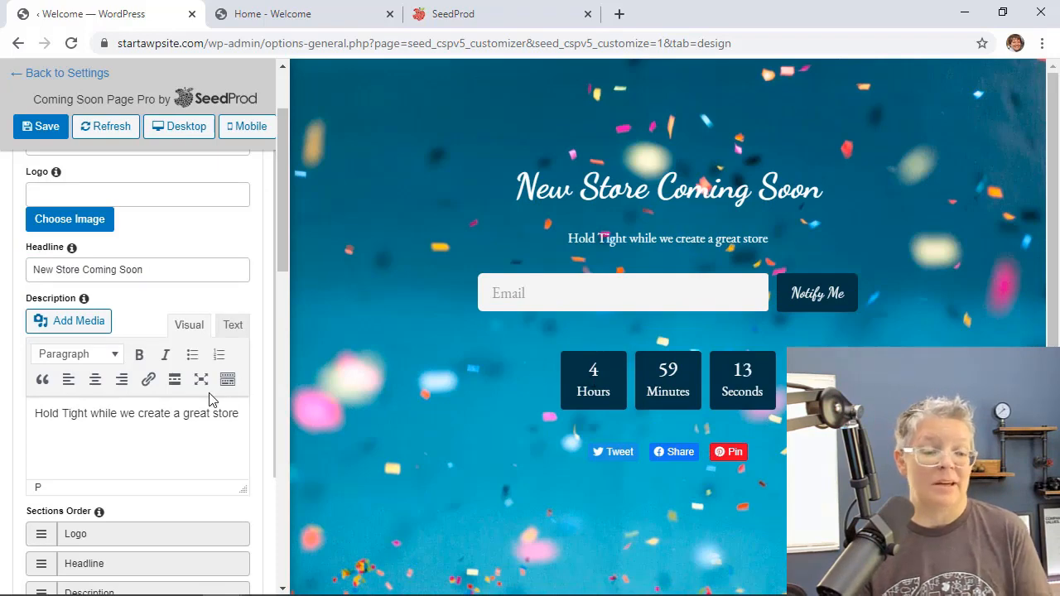
scroll(down, 3)
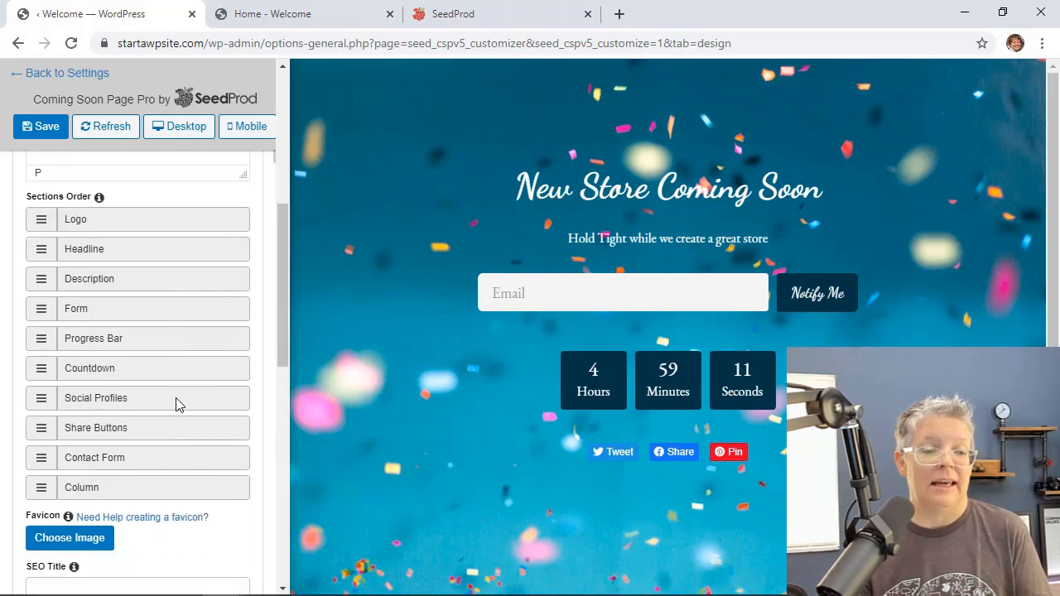
scroll(down, 3)
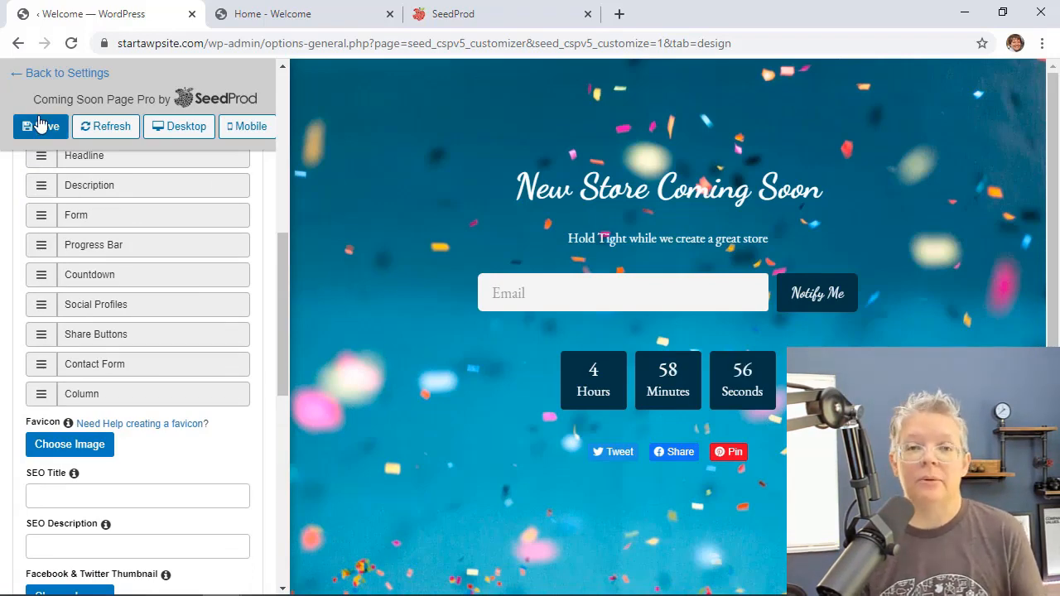
click(39, 126)
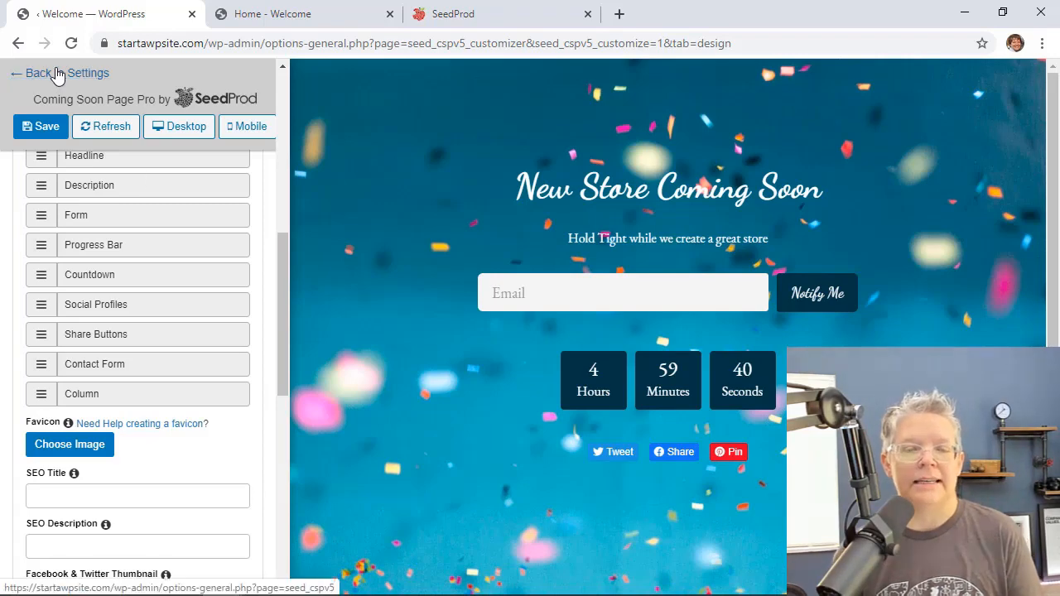
Step: Back in settings, try Maintenance Mode then keep Enable Coming Soon Mode as the status
click(36, 73)
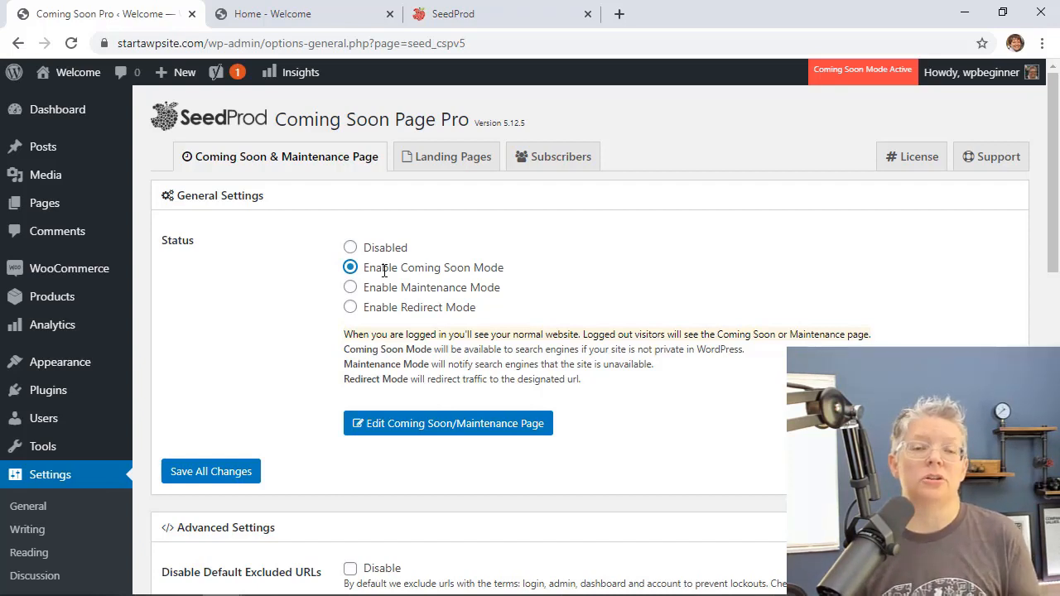
click(349, 288)
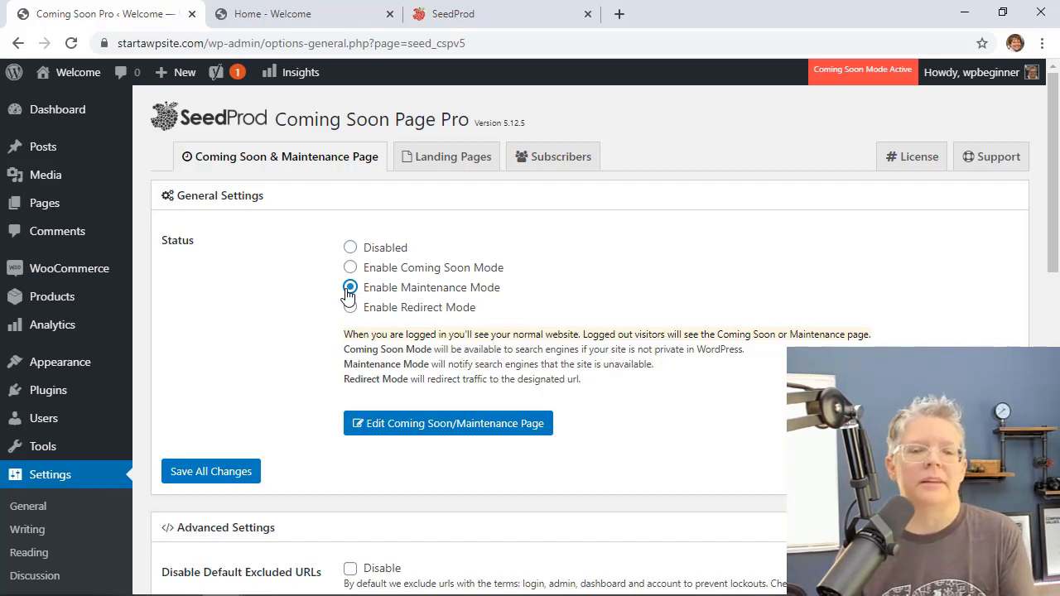
click(349, 267)
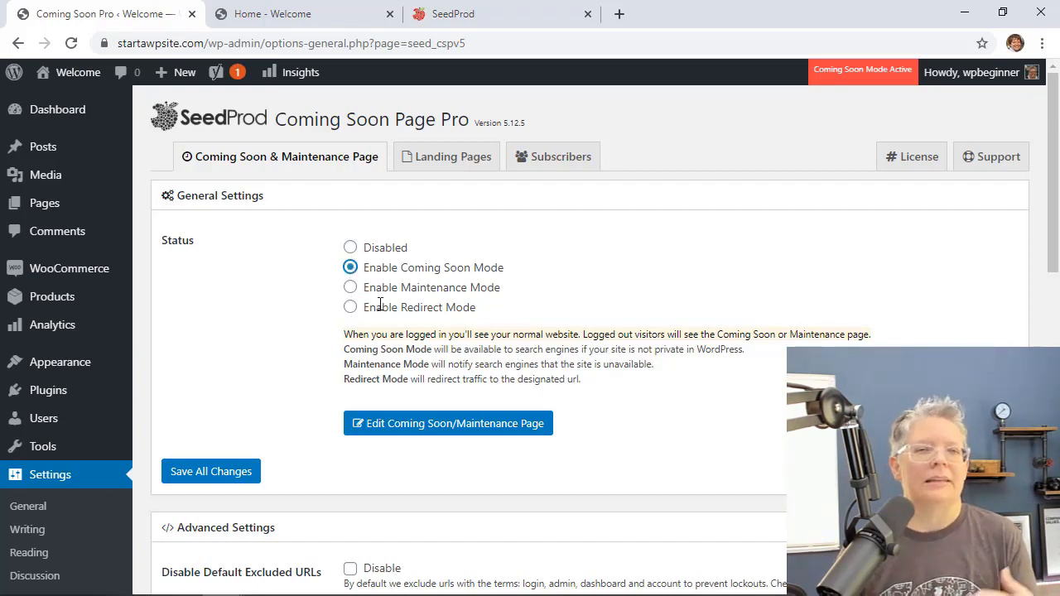
scroll(down, 3)
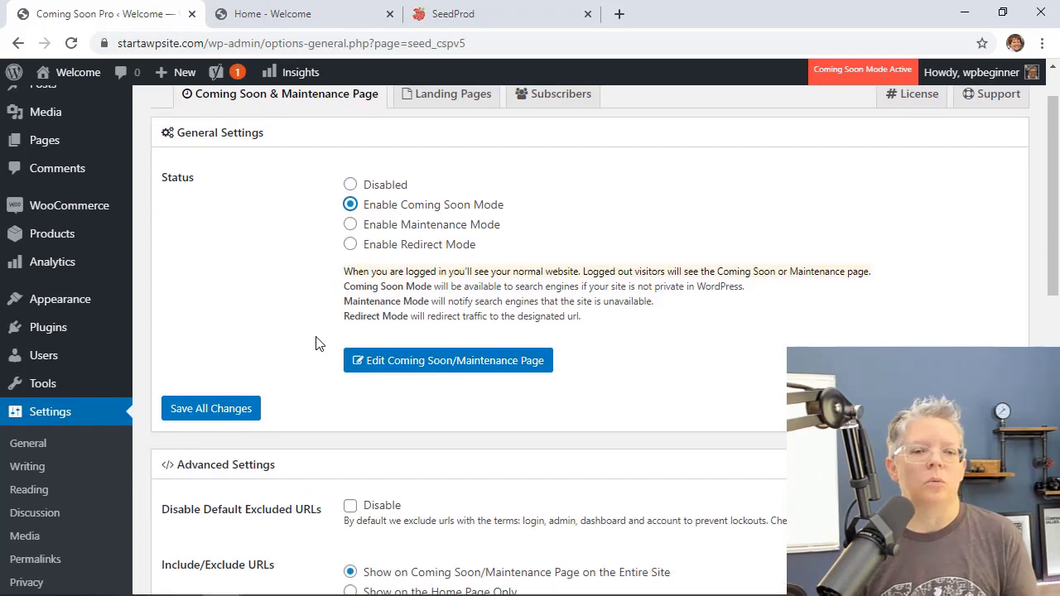
scroll(down, 3)
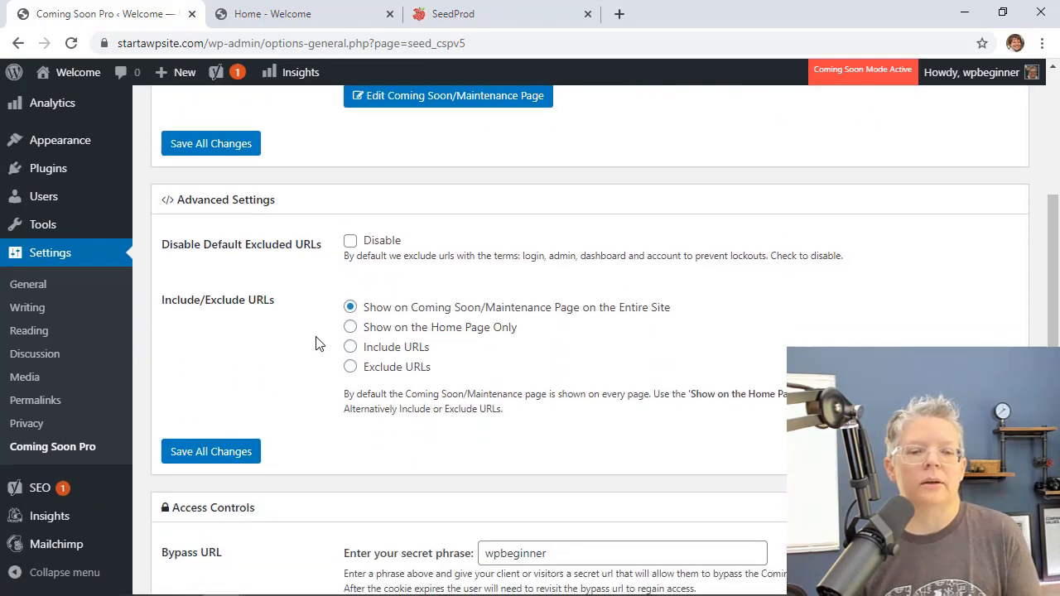
scroll(down, 3)
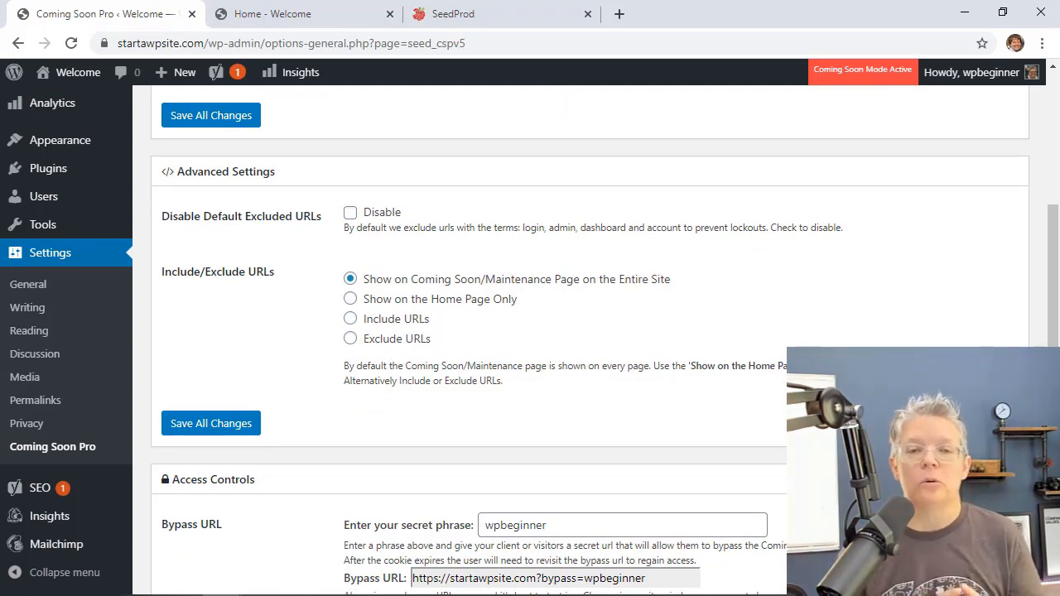
mouse_move(351, 318)
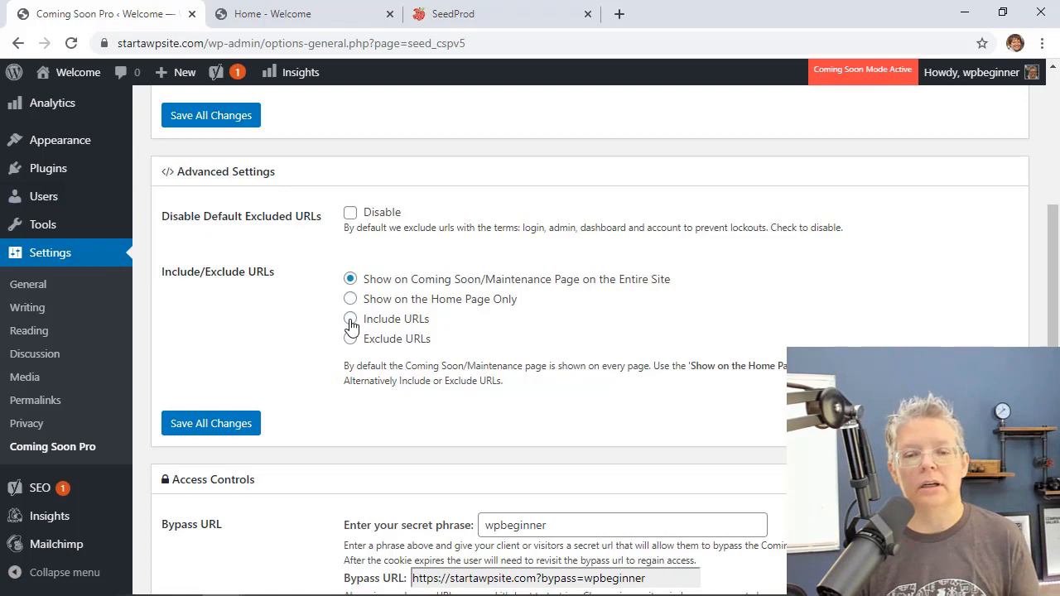
Step: Select Include URLs and enter the shop, cart, checkout and my-account URLs
click(351, 318)
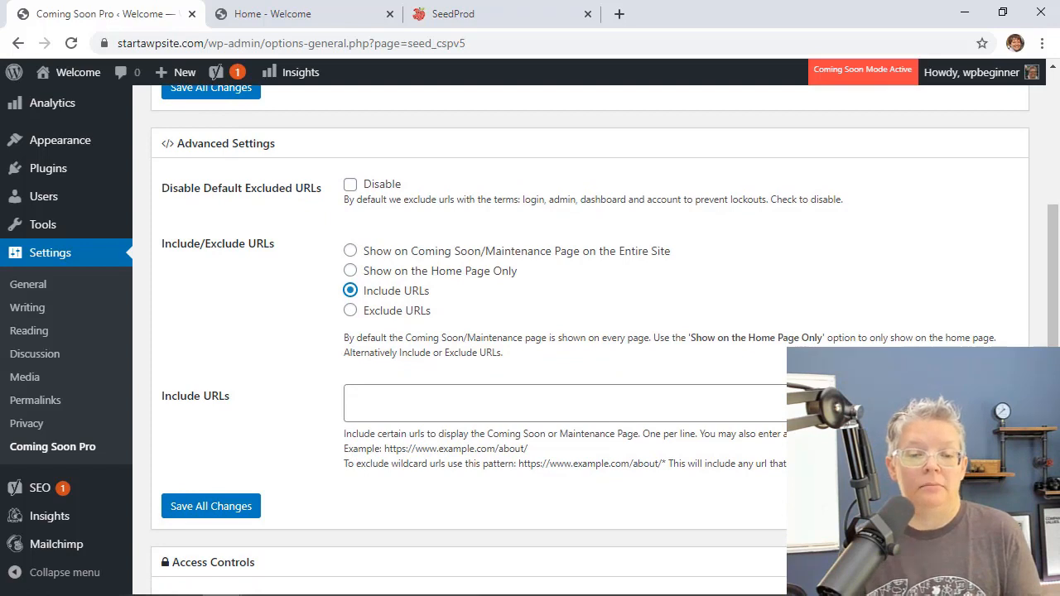
text(https://startawpsite.com//shop)
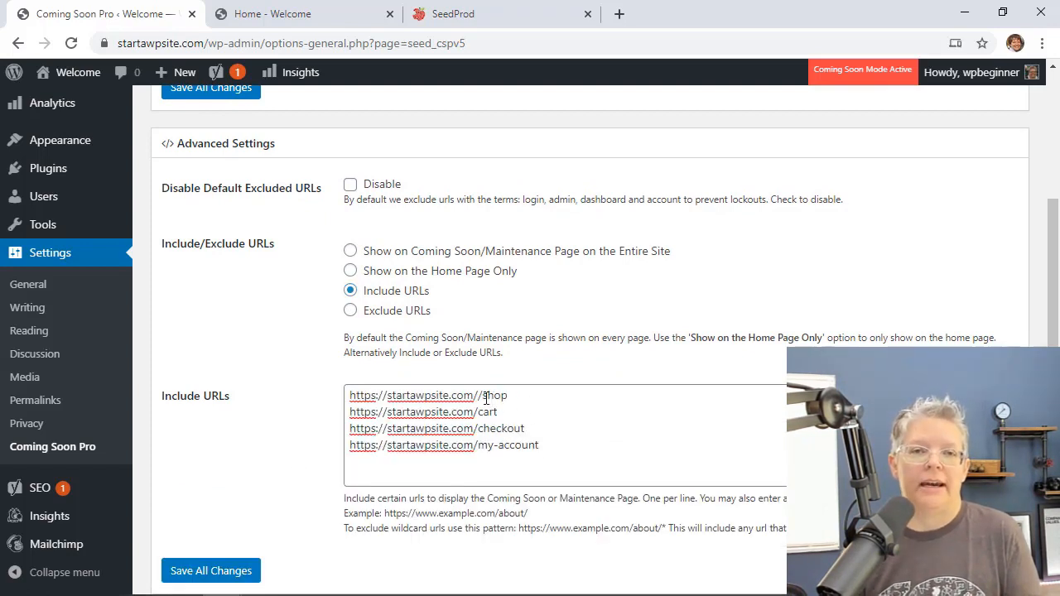
click(487, 395)
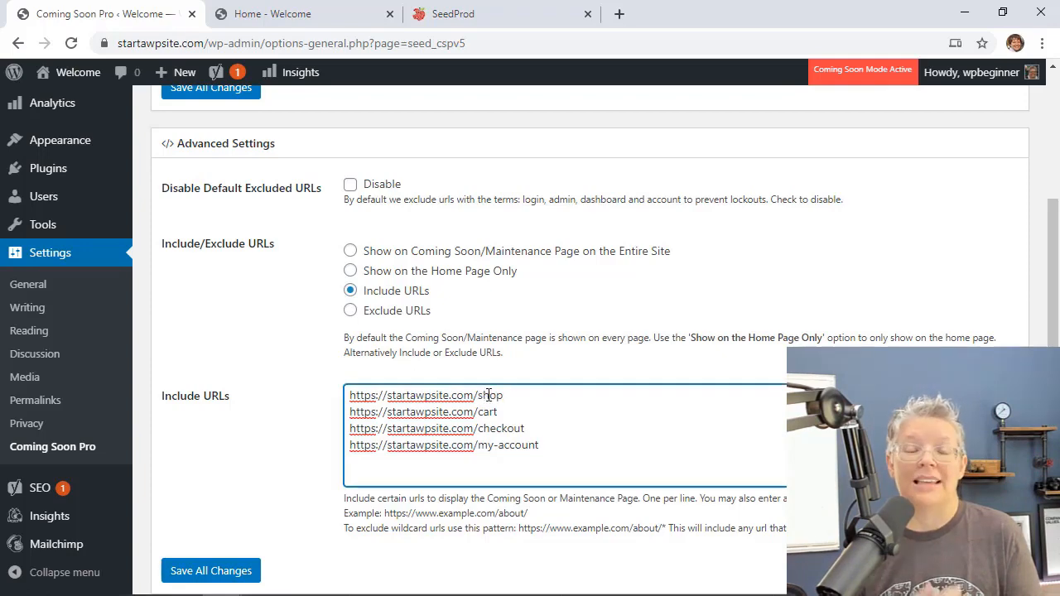
mouse_move(282, 452)
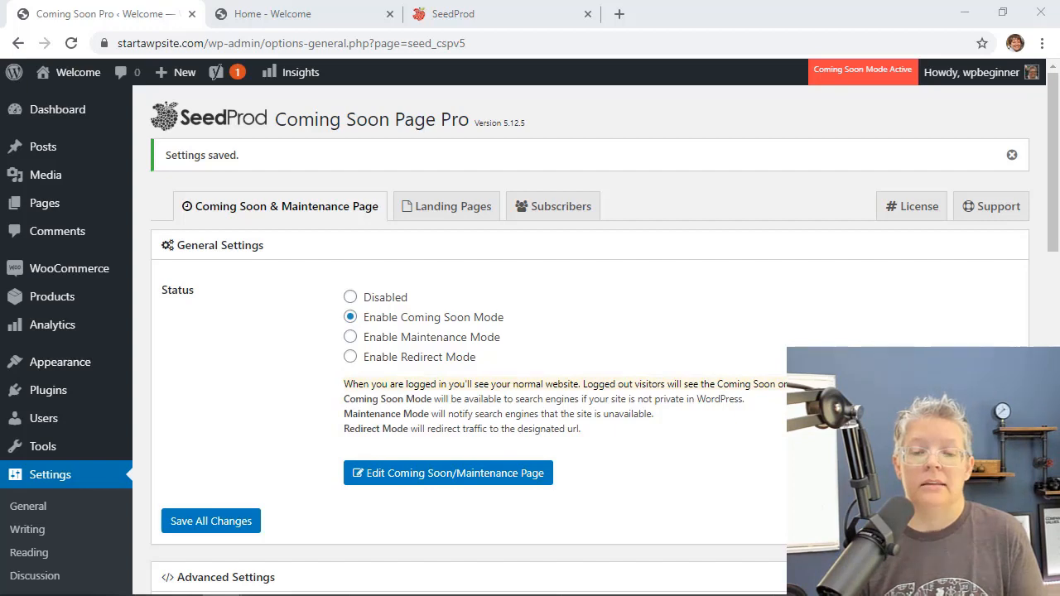
mouse_move(325, 368)
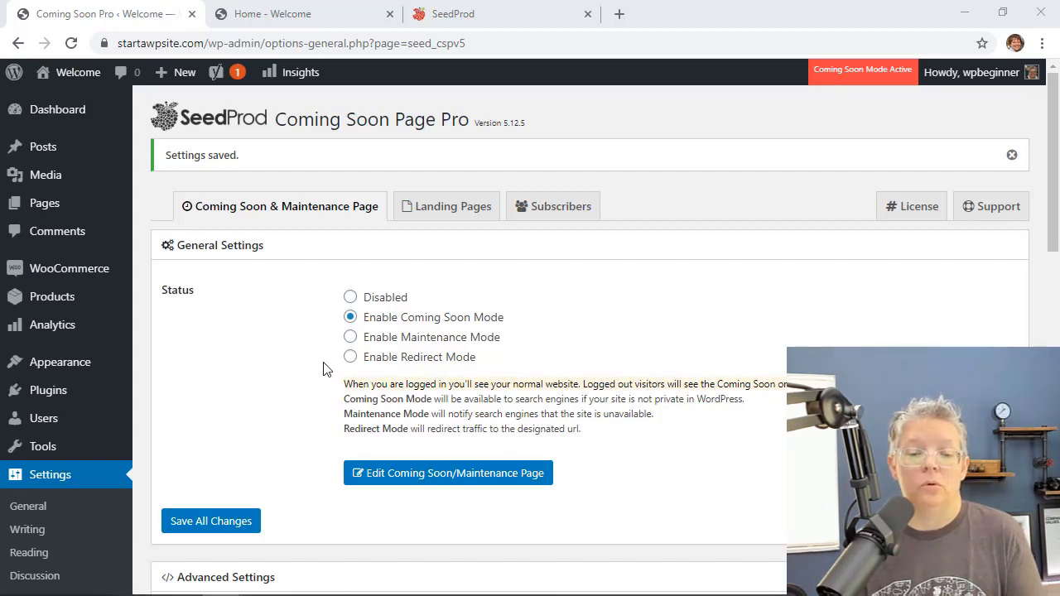
Step: Add product/*, product-category/* and product-tag/* wildcards, save all changes and switch to the live shop tab
scroll(down, 3)
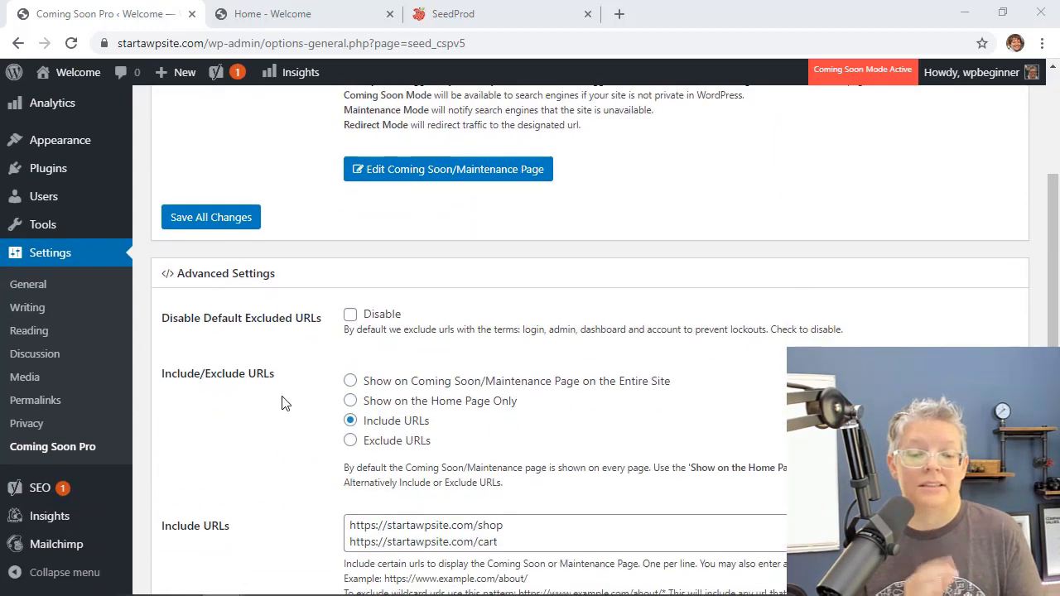
scroll(down, 3)
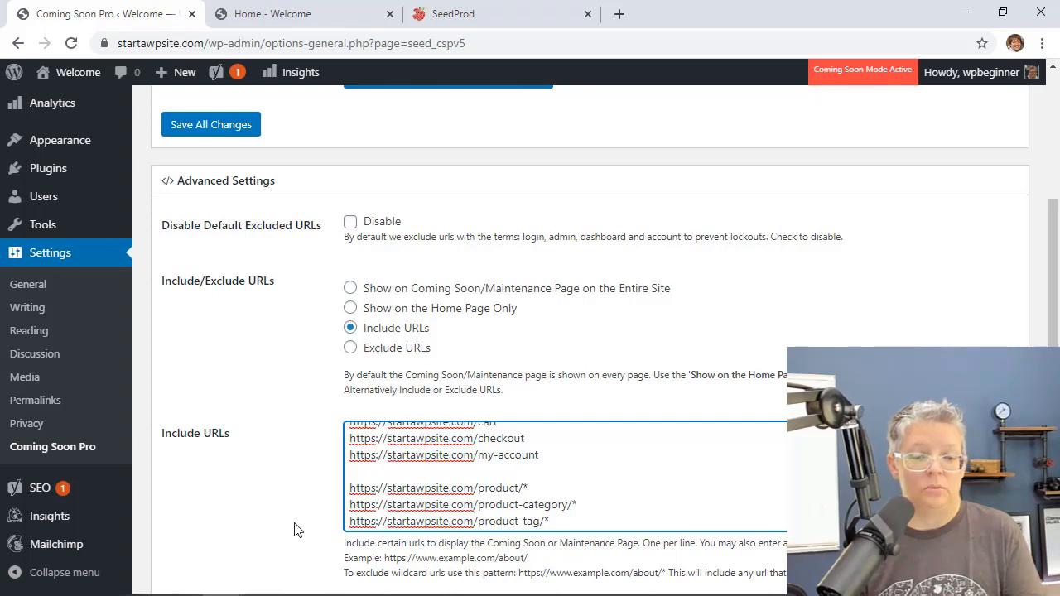
scroll(down, 3)
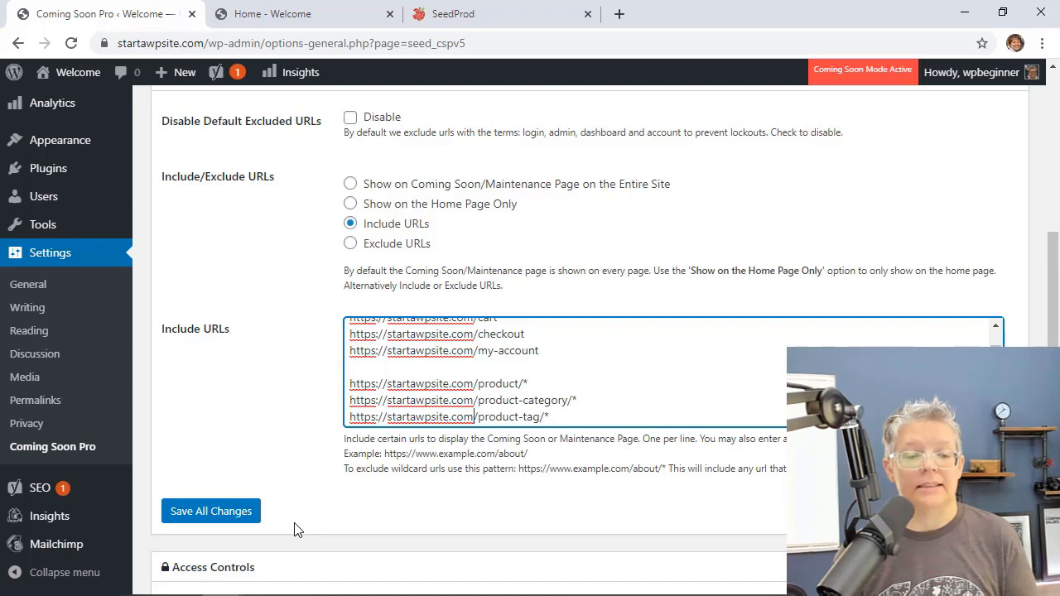
click(210, 510)
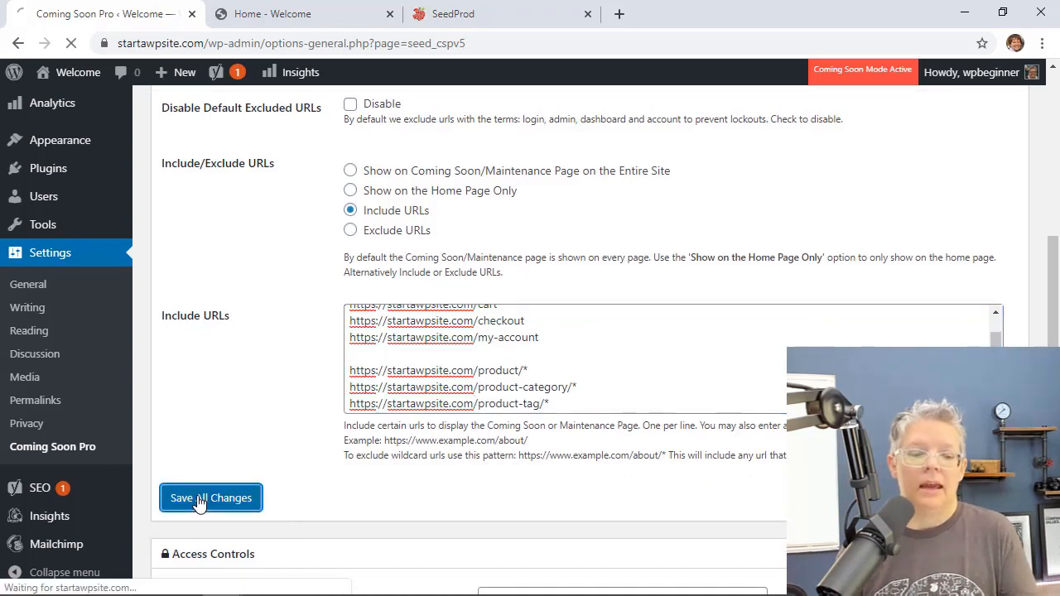
click(211, 497)
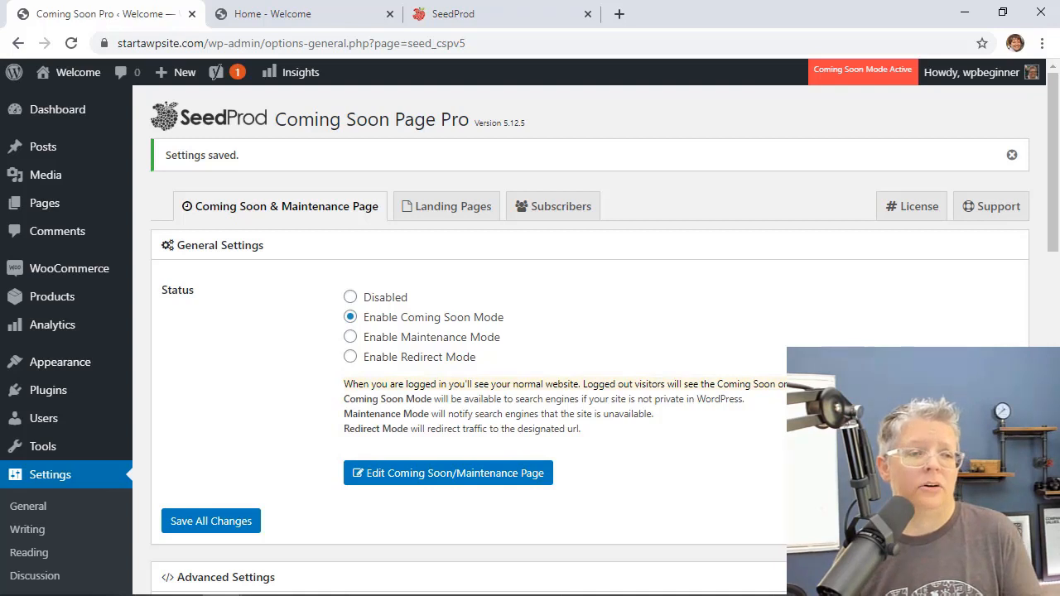
mouse_move(175, 235)
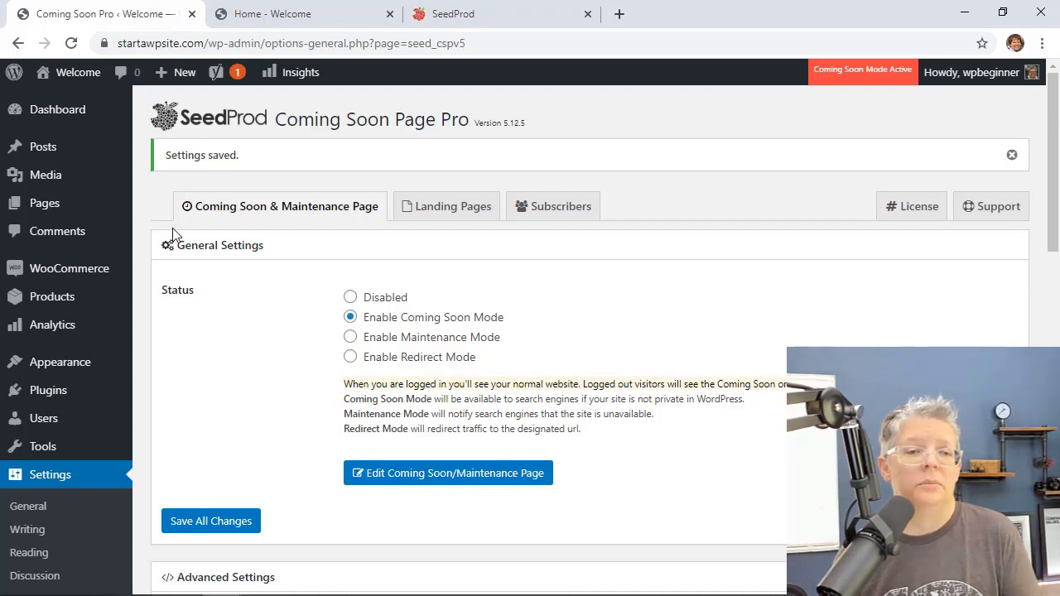
click(305, 14)
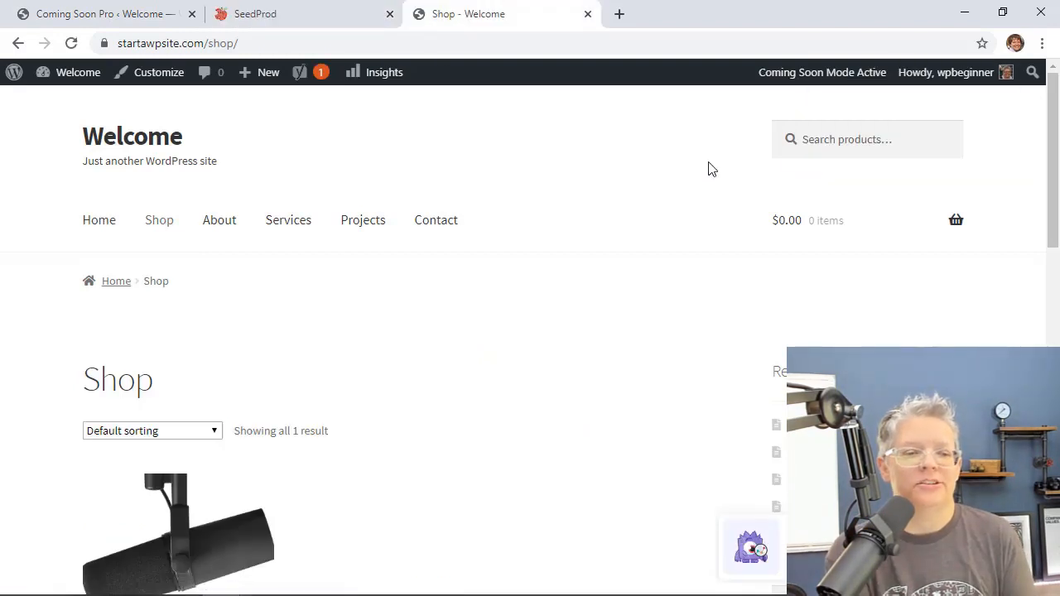
mouse_move(312, 311)
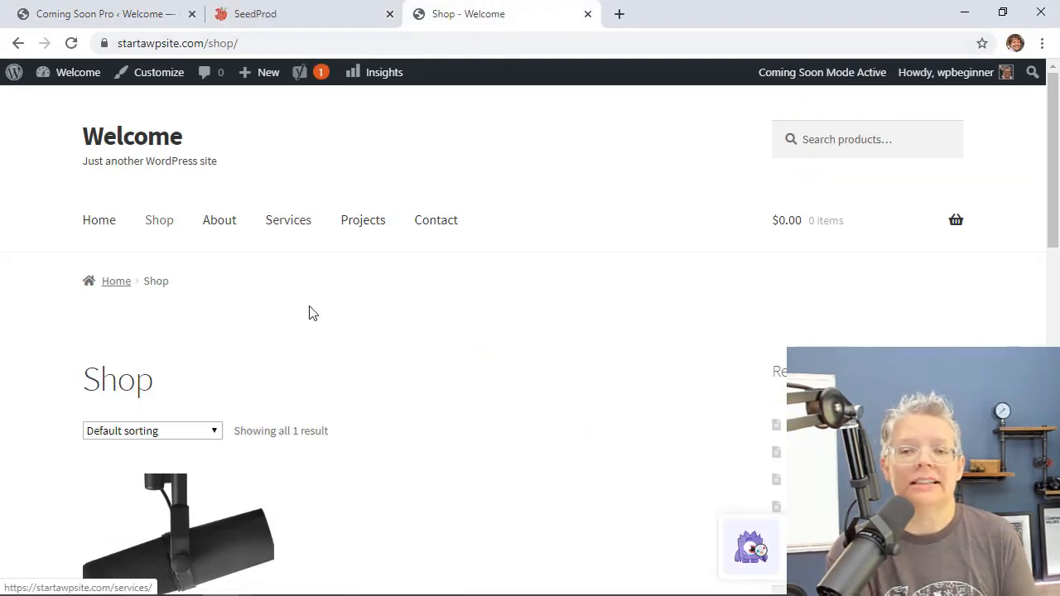
mouse_move(666, 77)
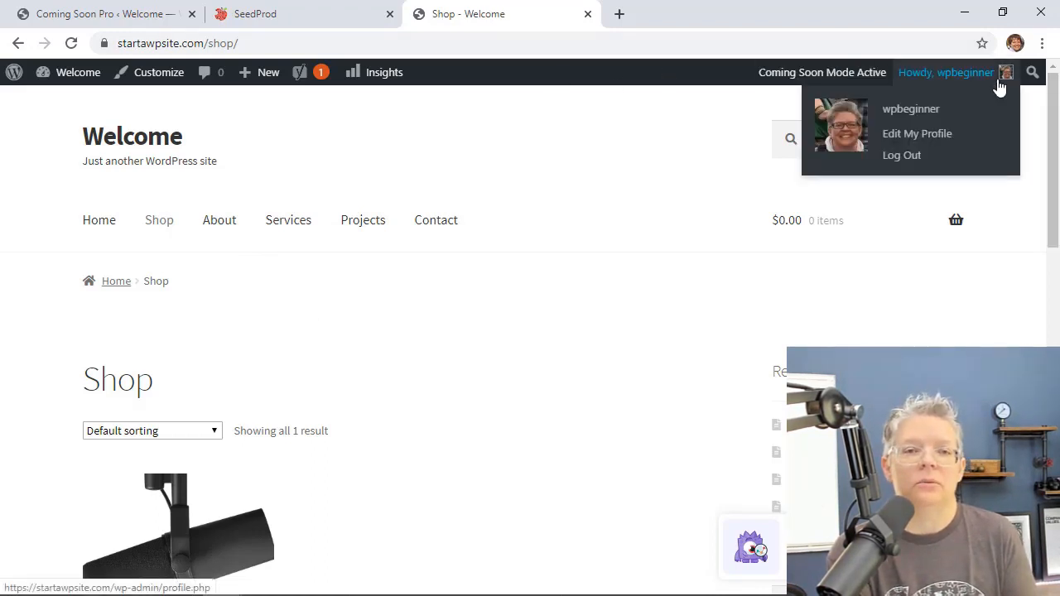
Step: Log out of the WordPress account from the admin bar
click(901, 155)
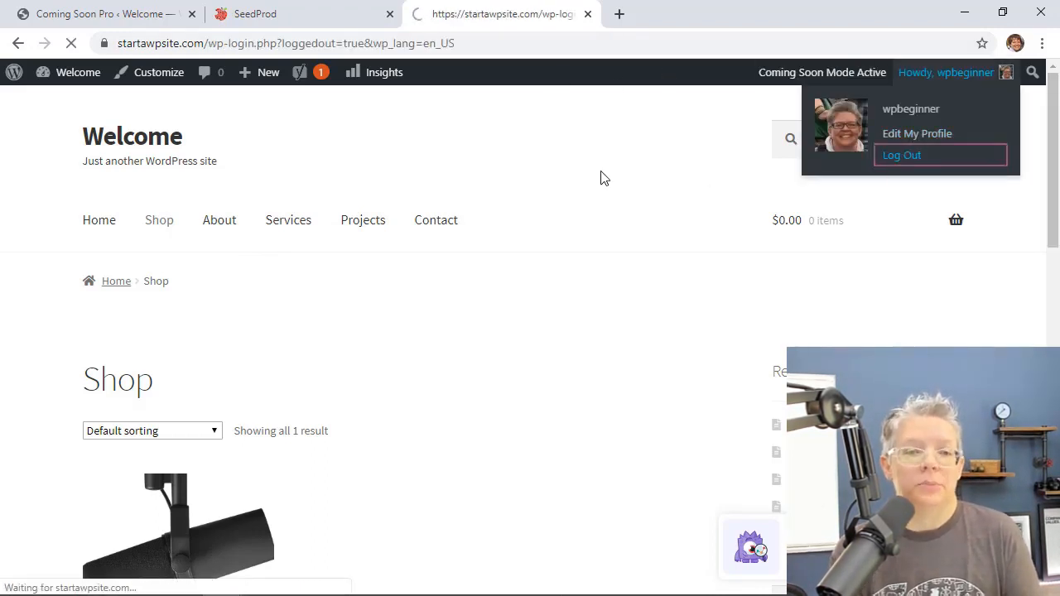
click(901, 156)
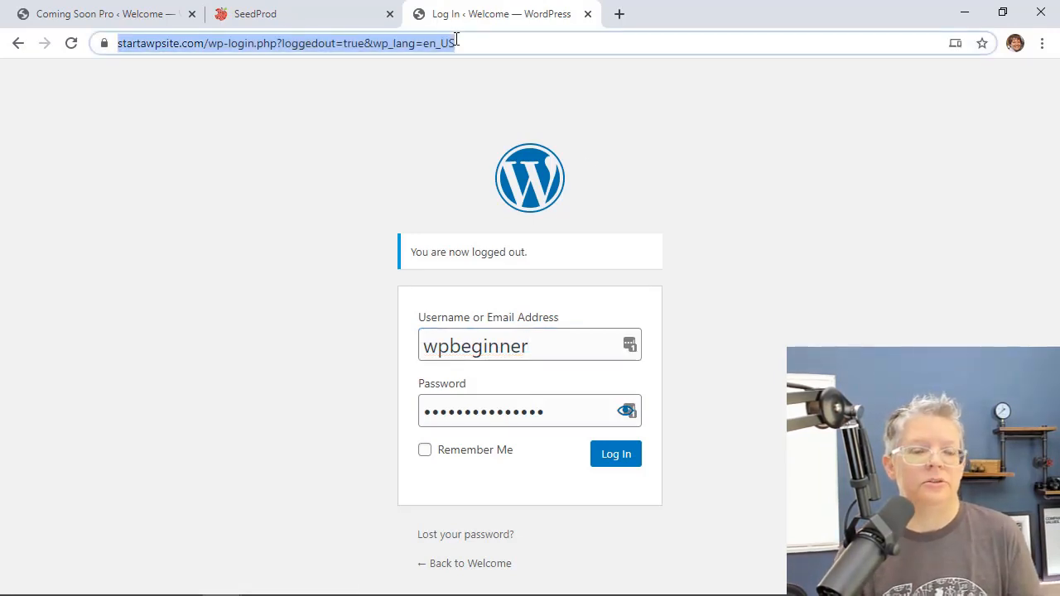
text(https://startawpsite.com/shop)
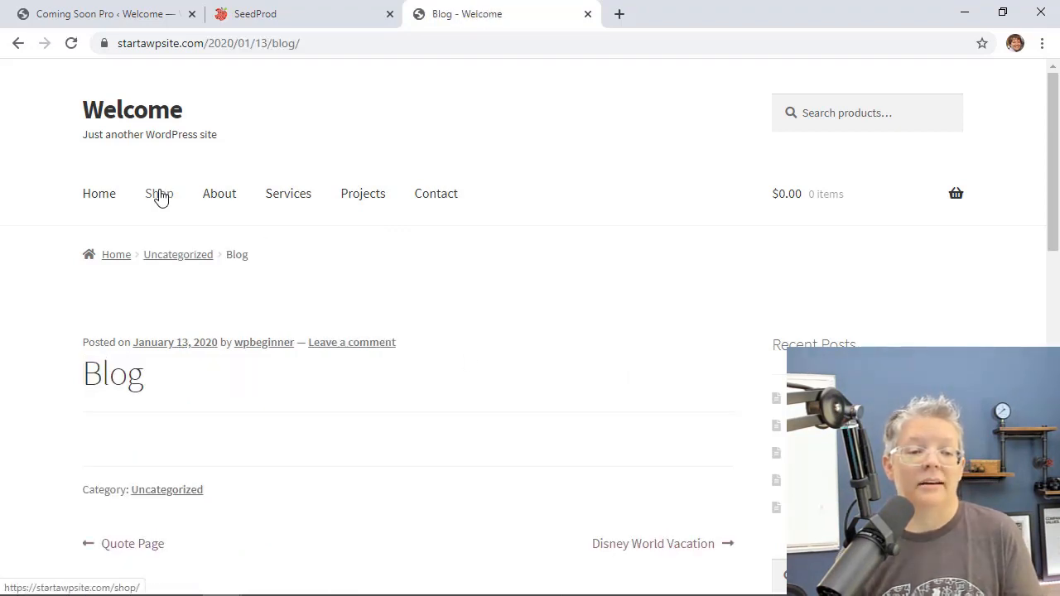
click(159, 192)
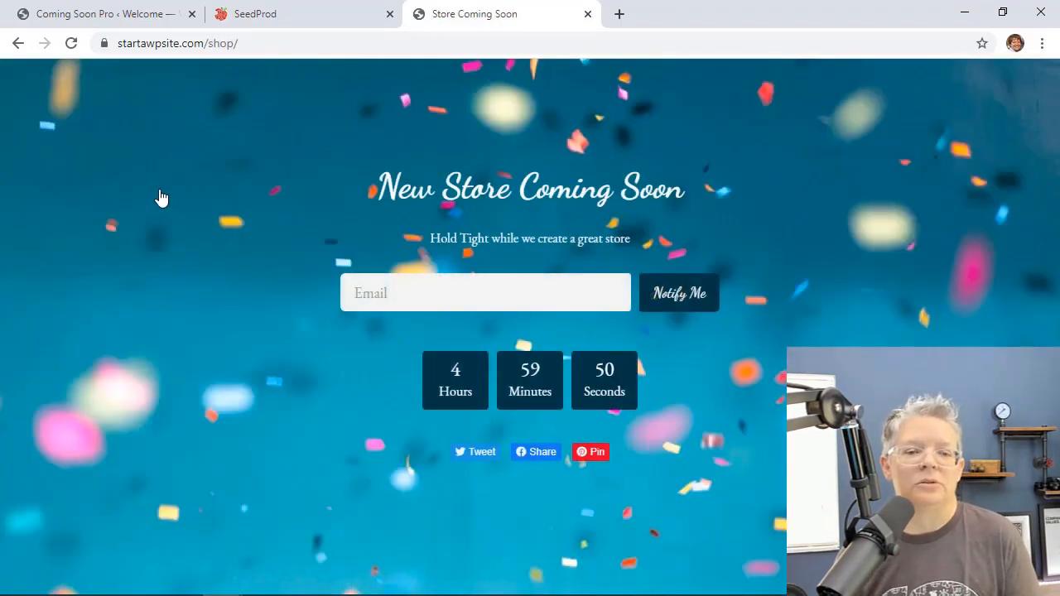
mouse_move(307, 300)
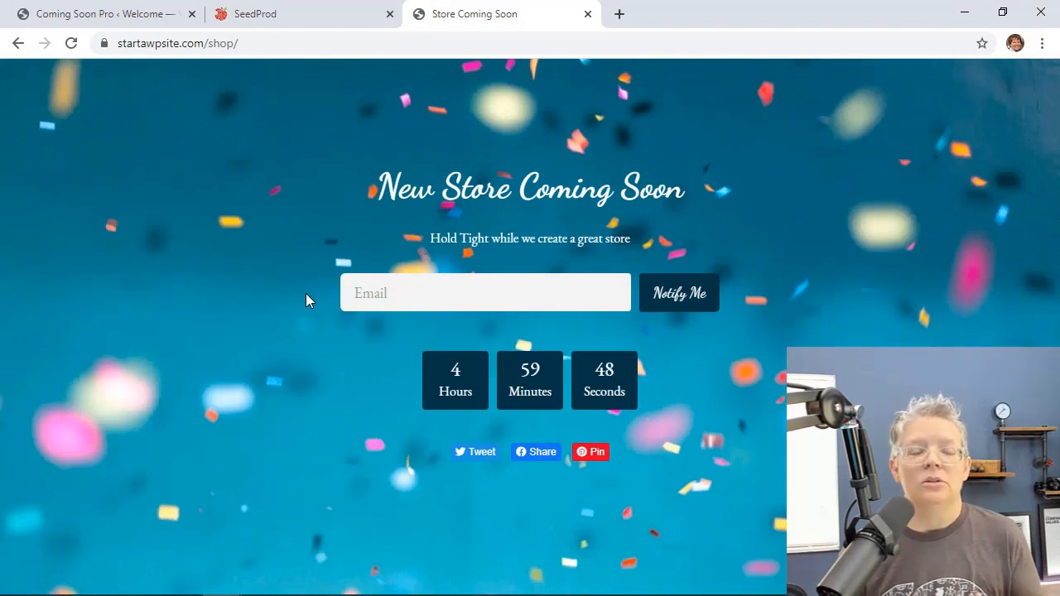